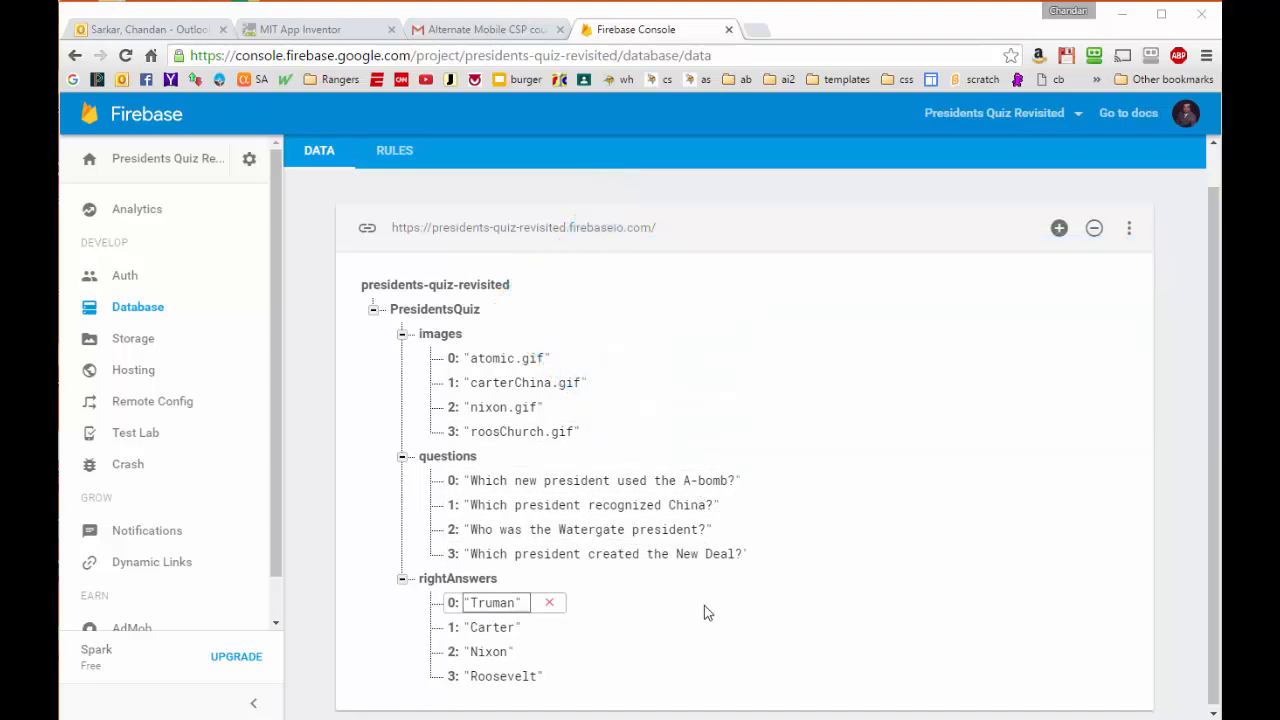
- Edit question 0's value in PresidentsQuiz to delete the word 'new'
left_click(604, 481)
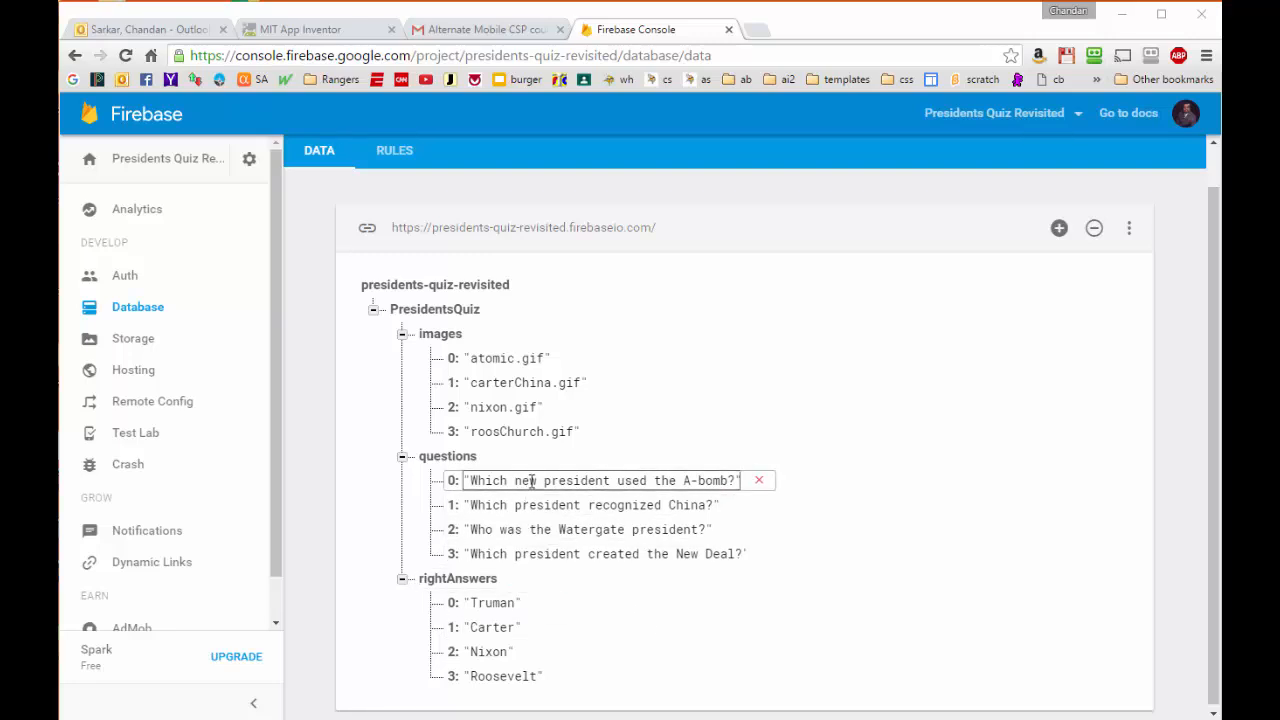
double_click(537, 480)
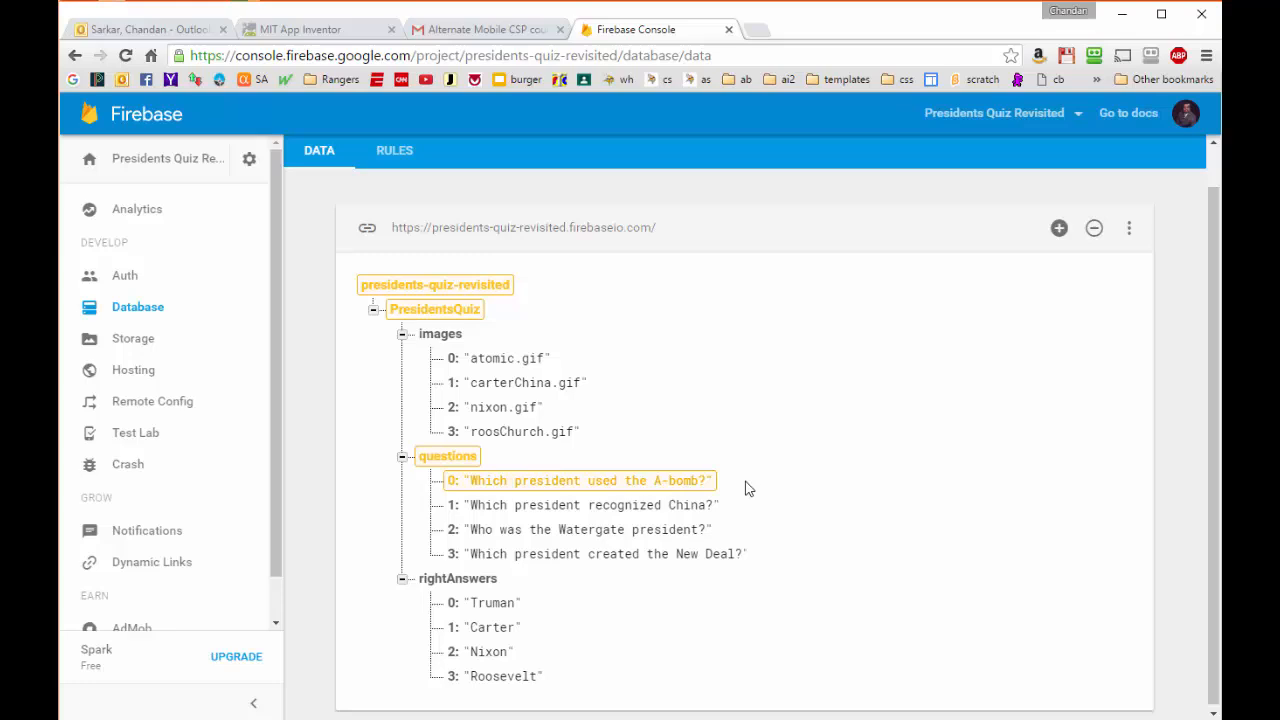
left_click(580, 480)
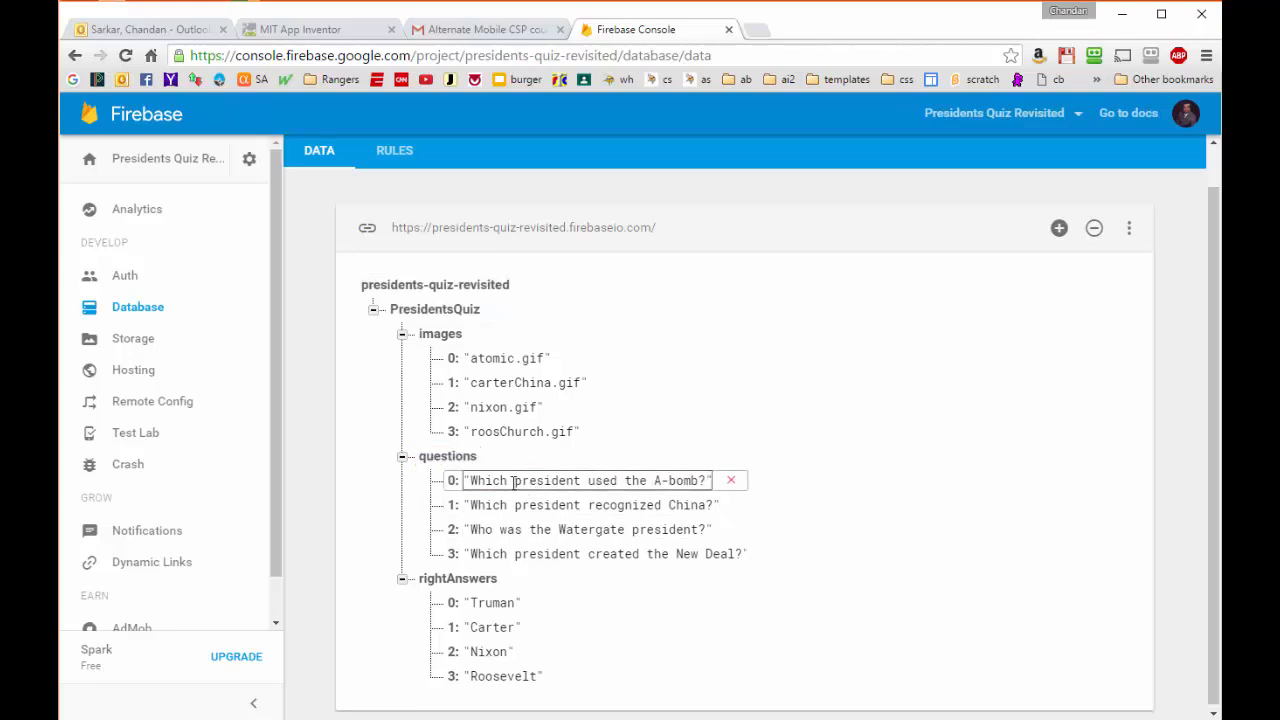
type("new")
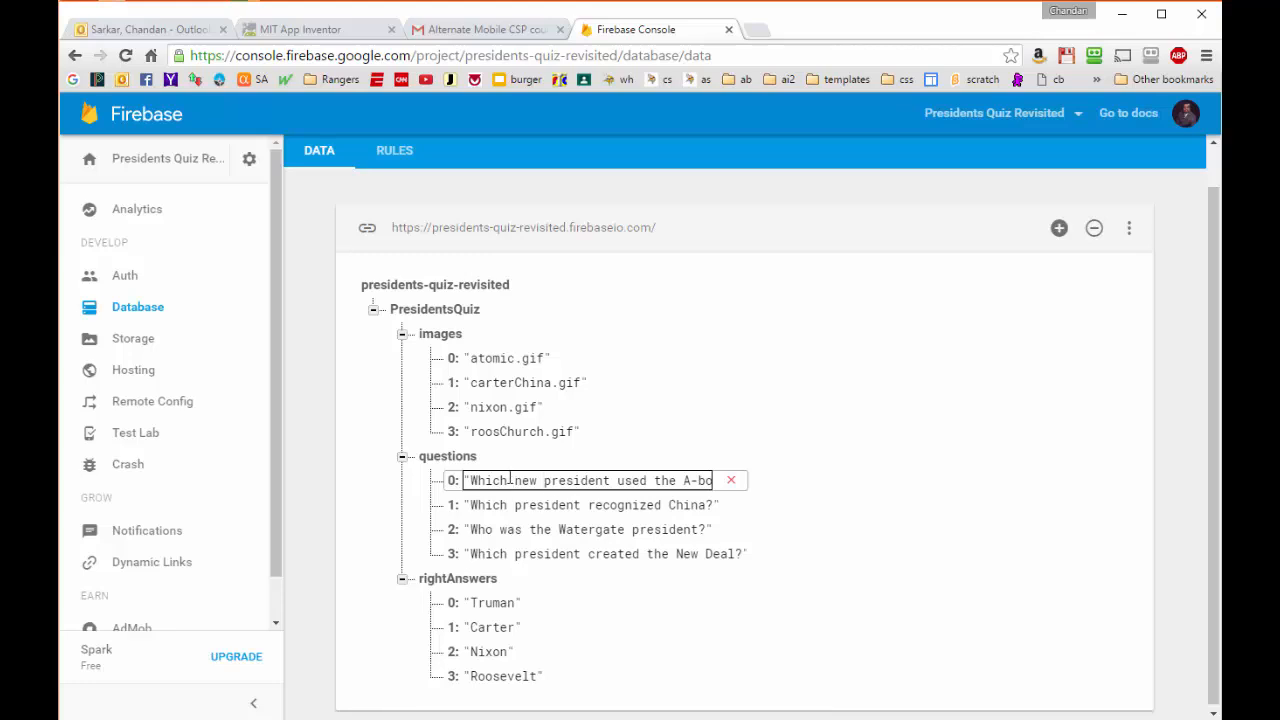
mouse_move(631, 449)
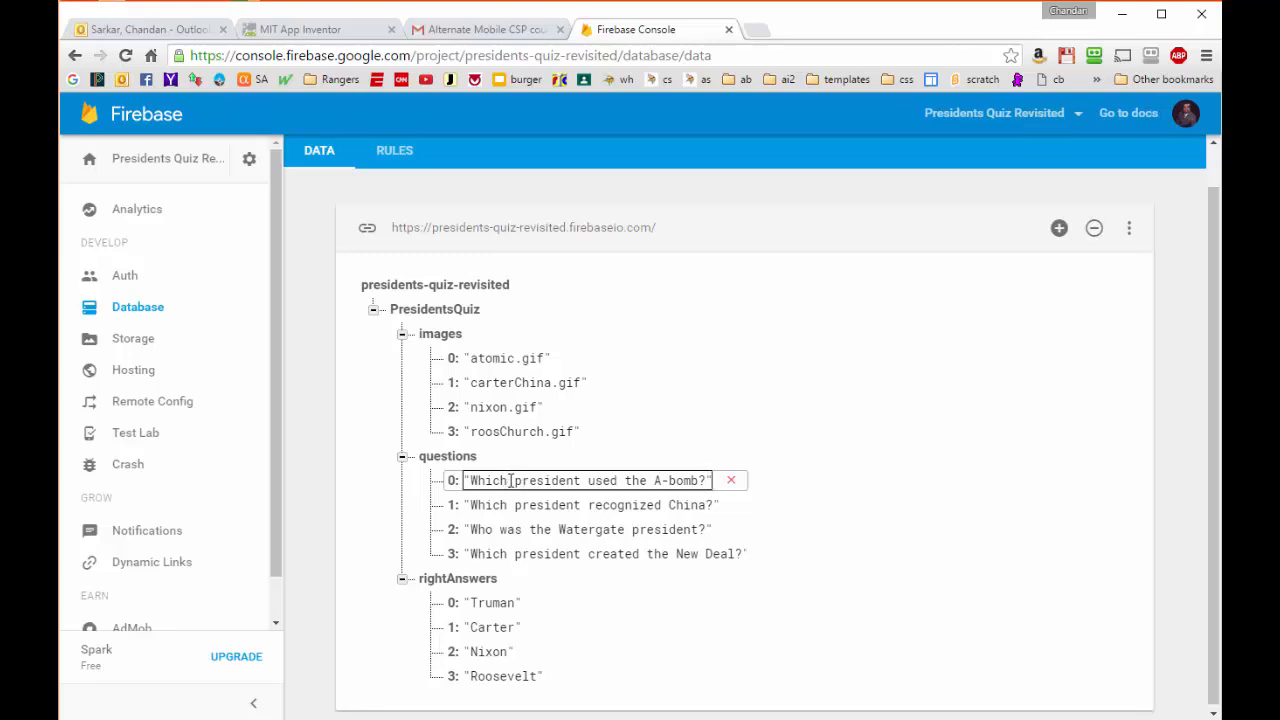
type("new")
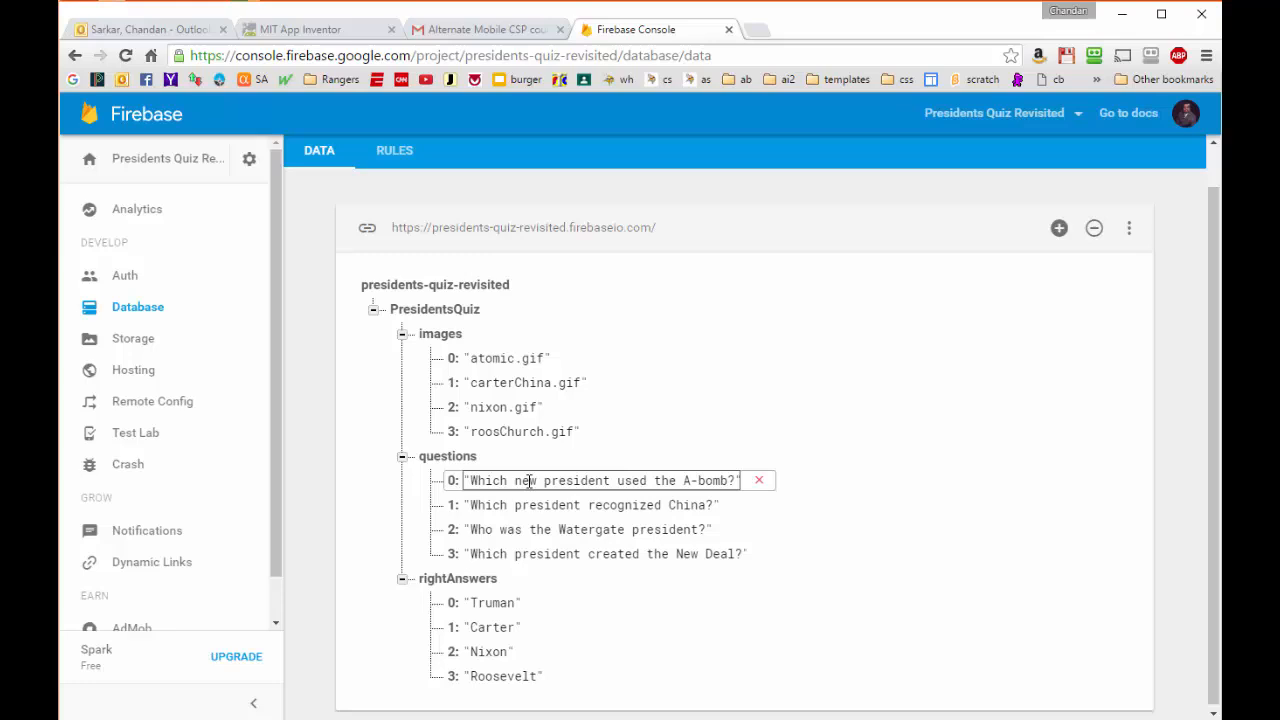
double_click(528, 480)
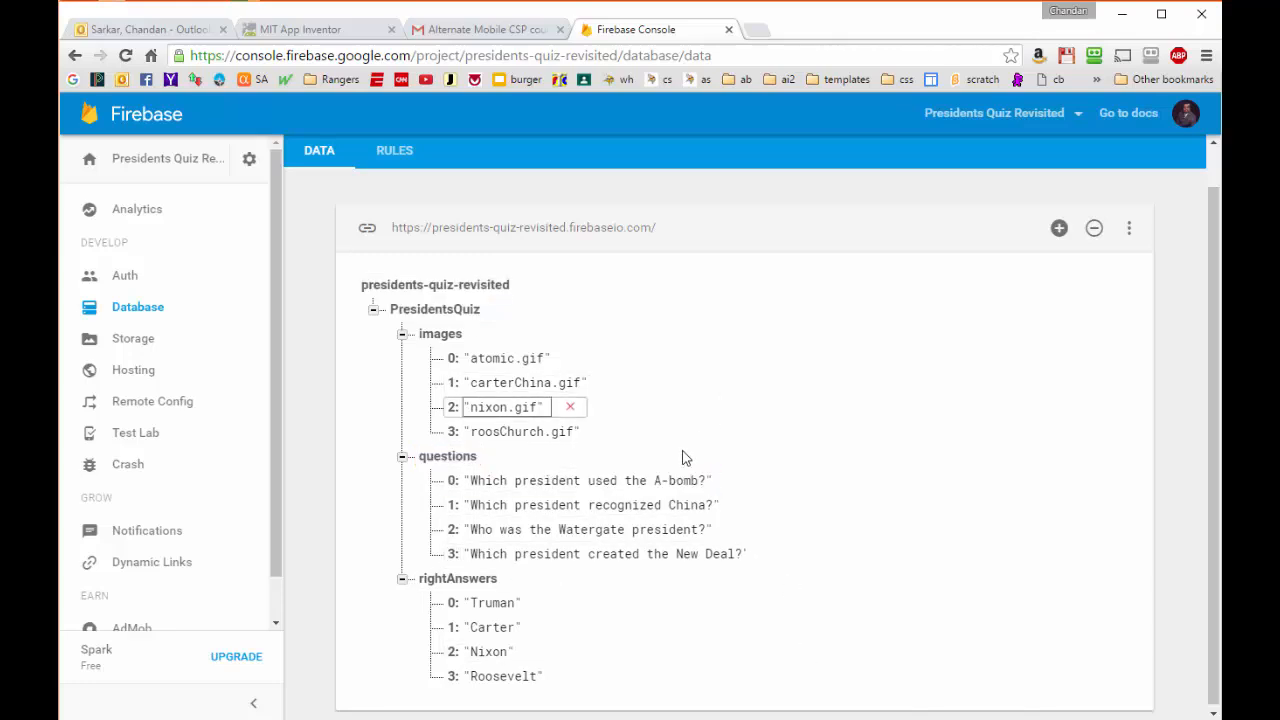
- Delete rightAnswers entry 0 (Truman) and confirm in the Delete data dialog
left_click(504, 674)
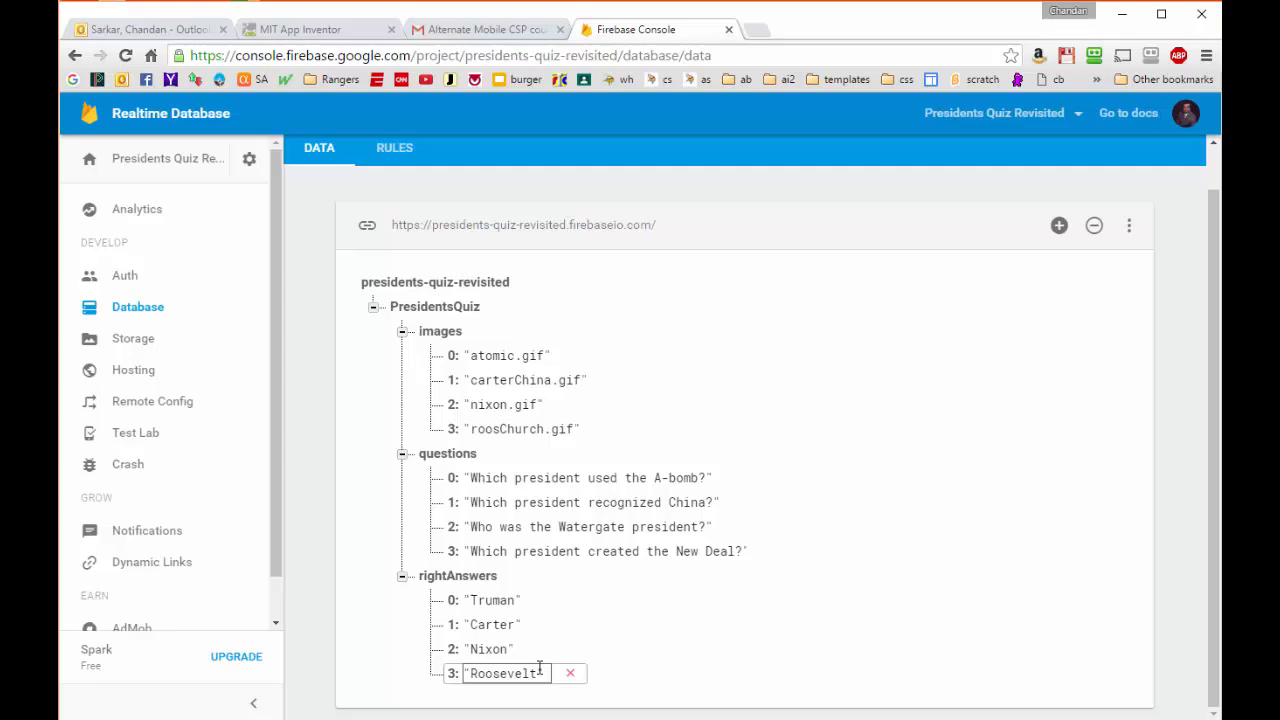
left_click(493, 600)
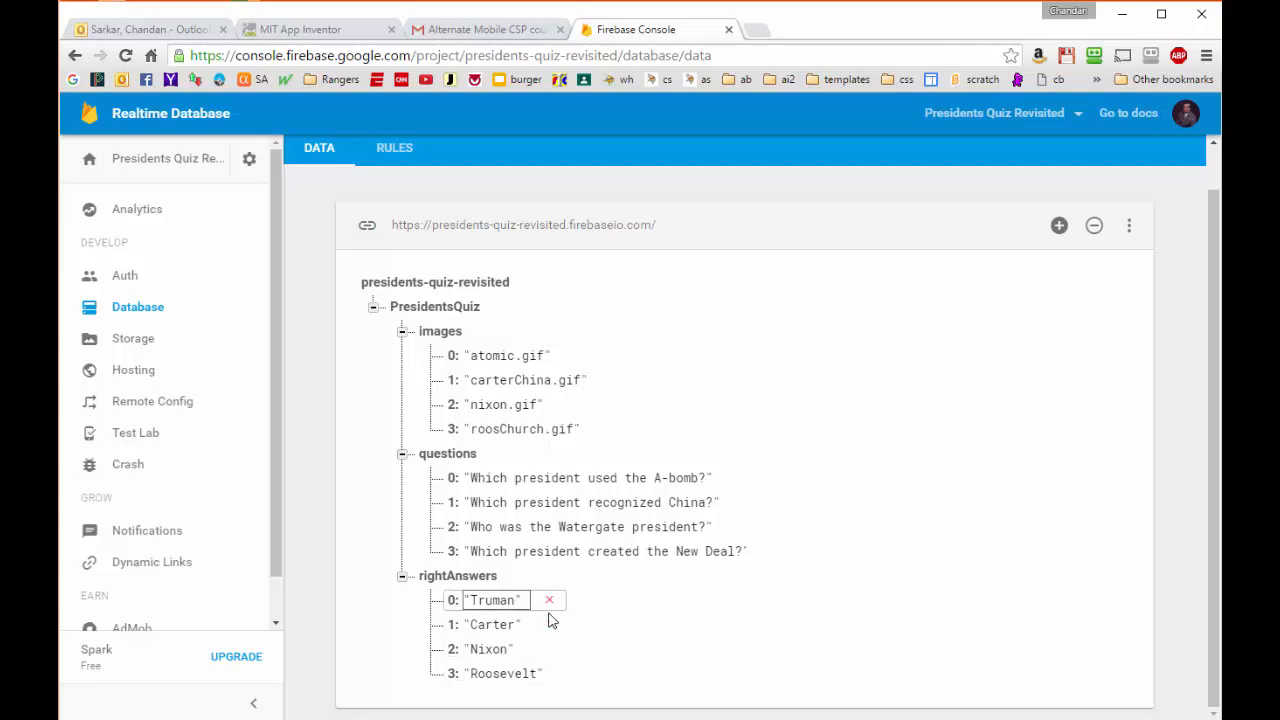
left_click(550, 600)
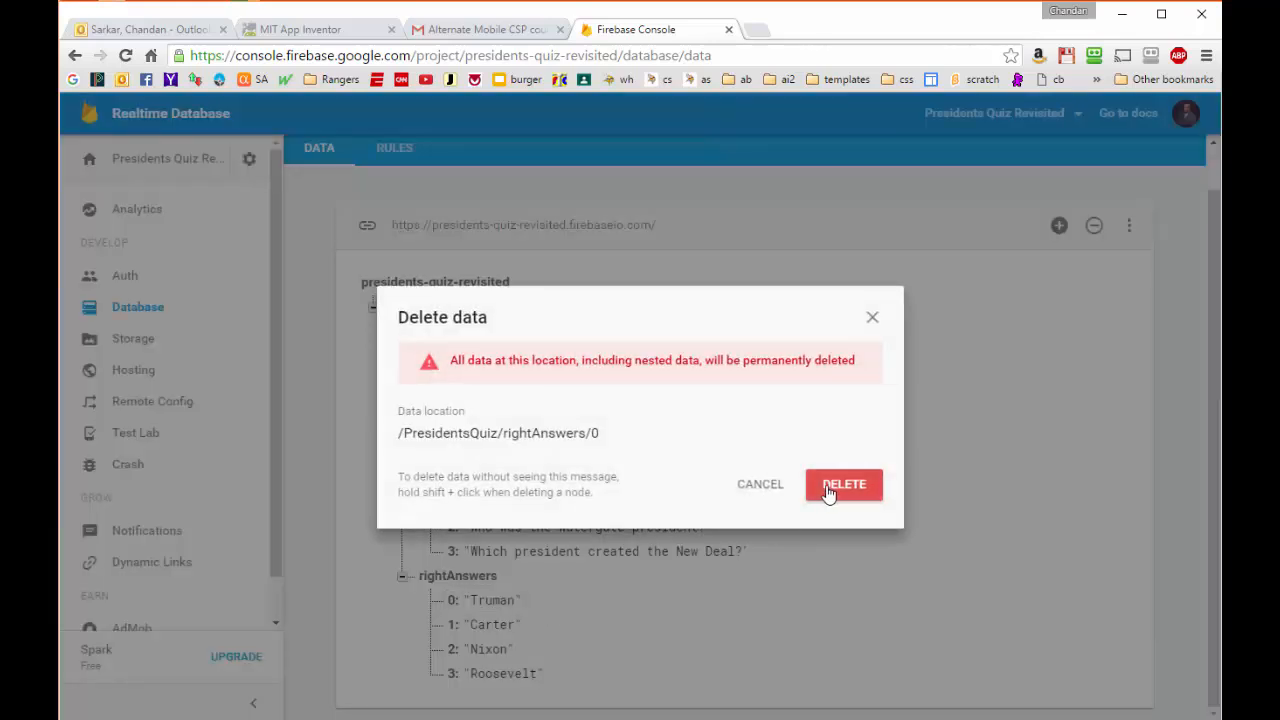
left_click(844, 484)
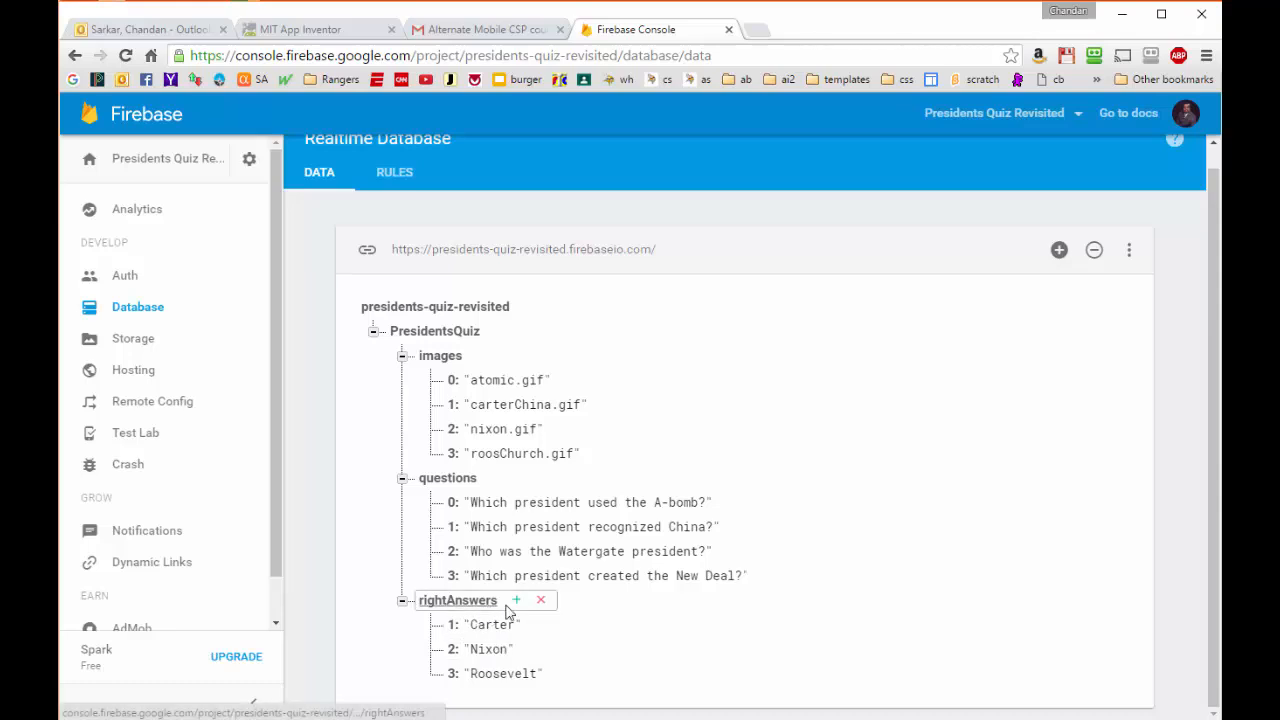
- Add a child named 0 with value Truman under rightAnswers
left_click(516, 600)
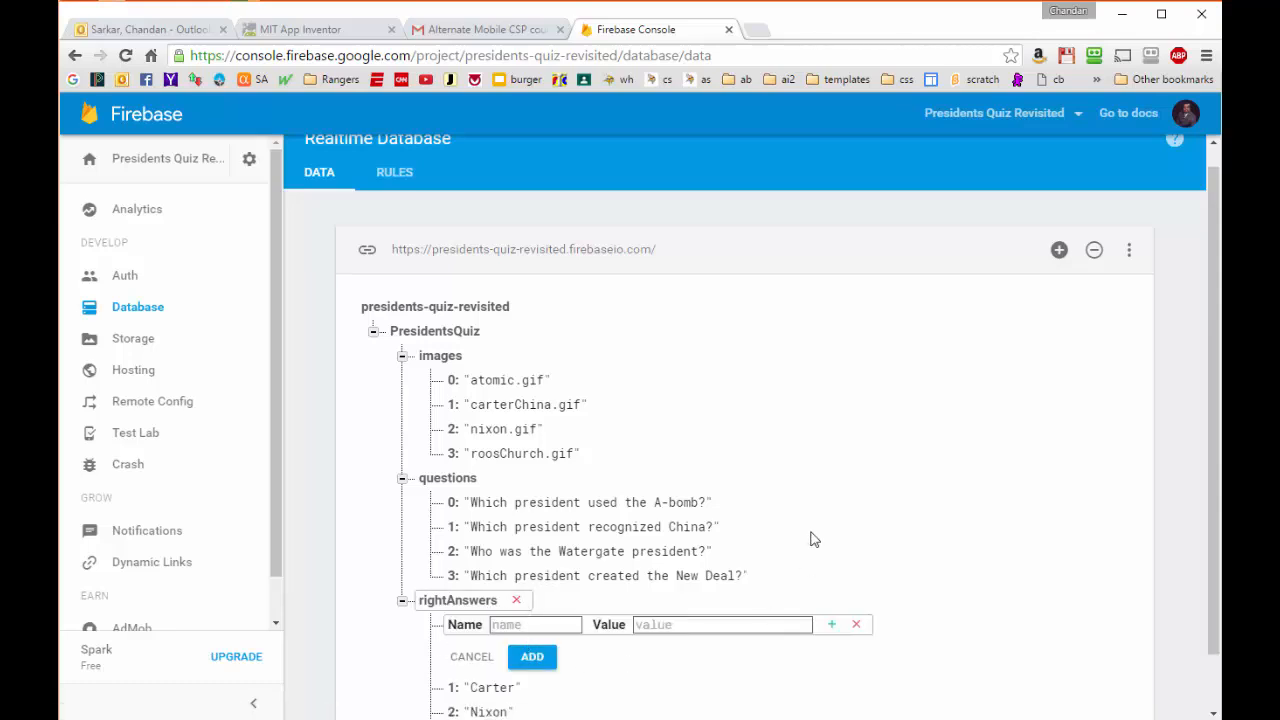
scroll("down", 3)
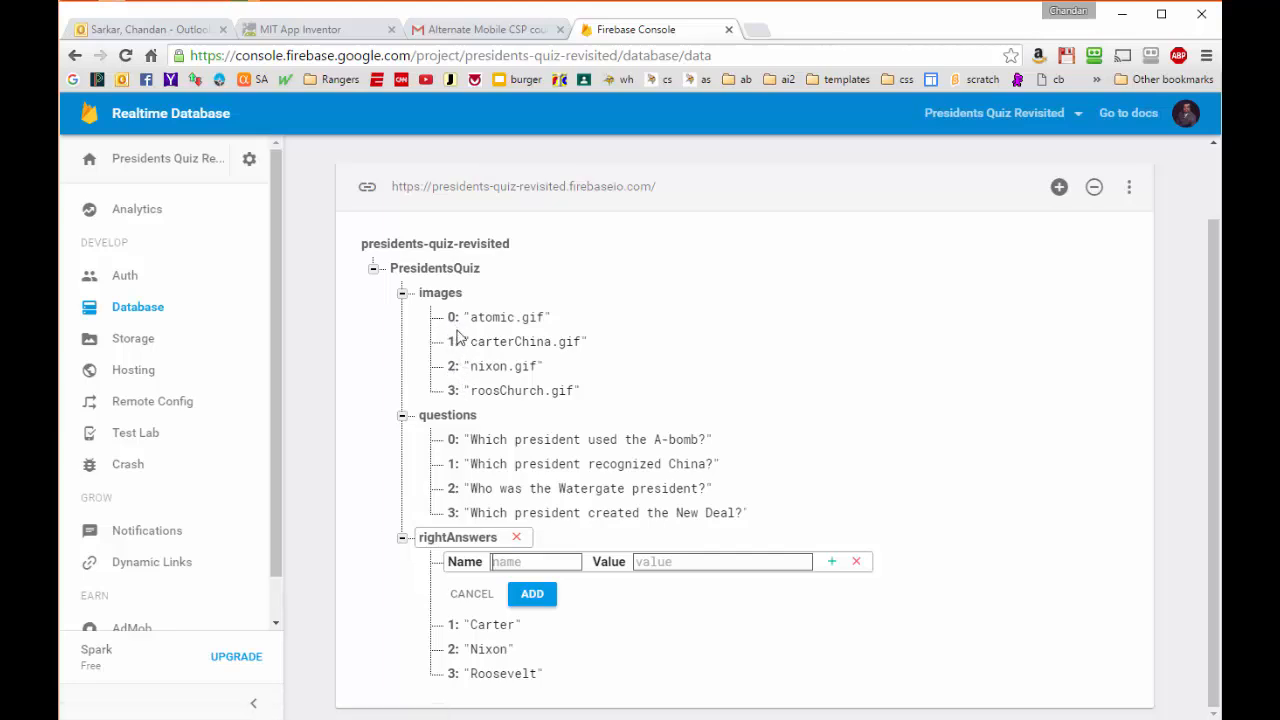
mouse_move(464, 381)
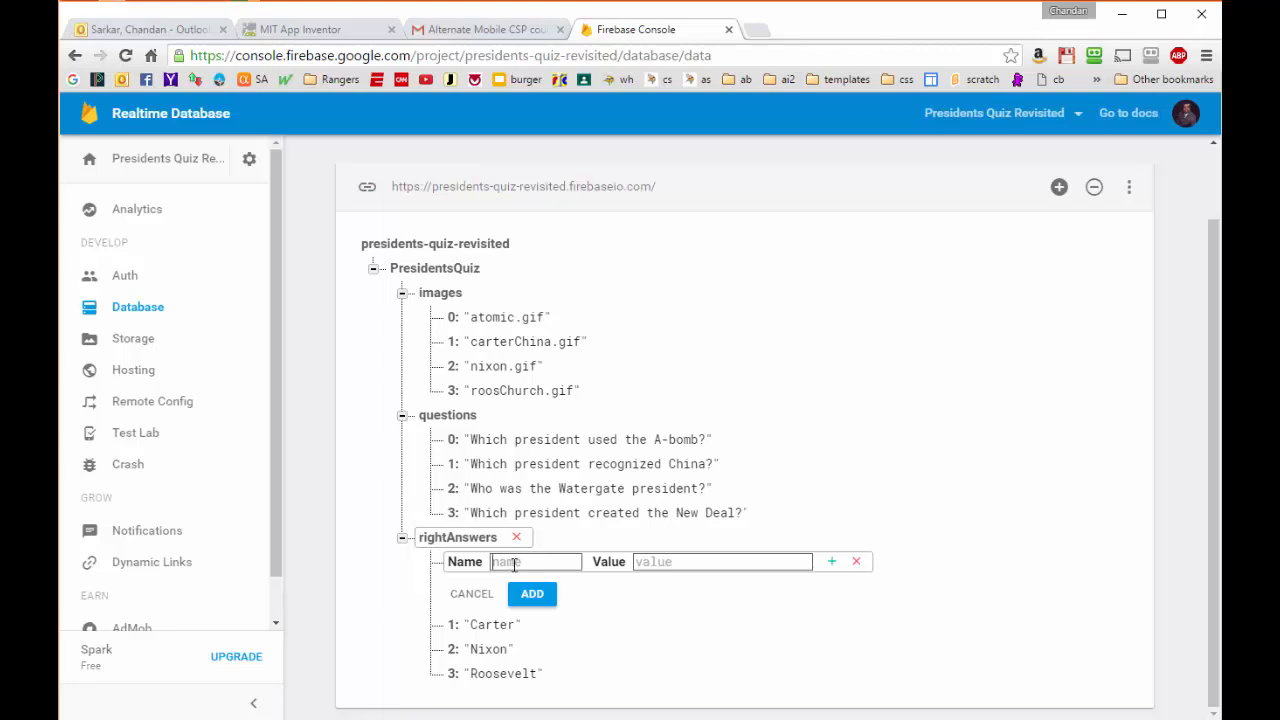
type("0")
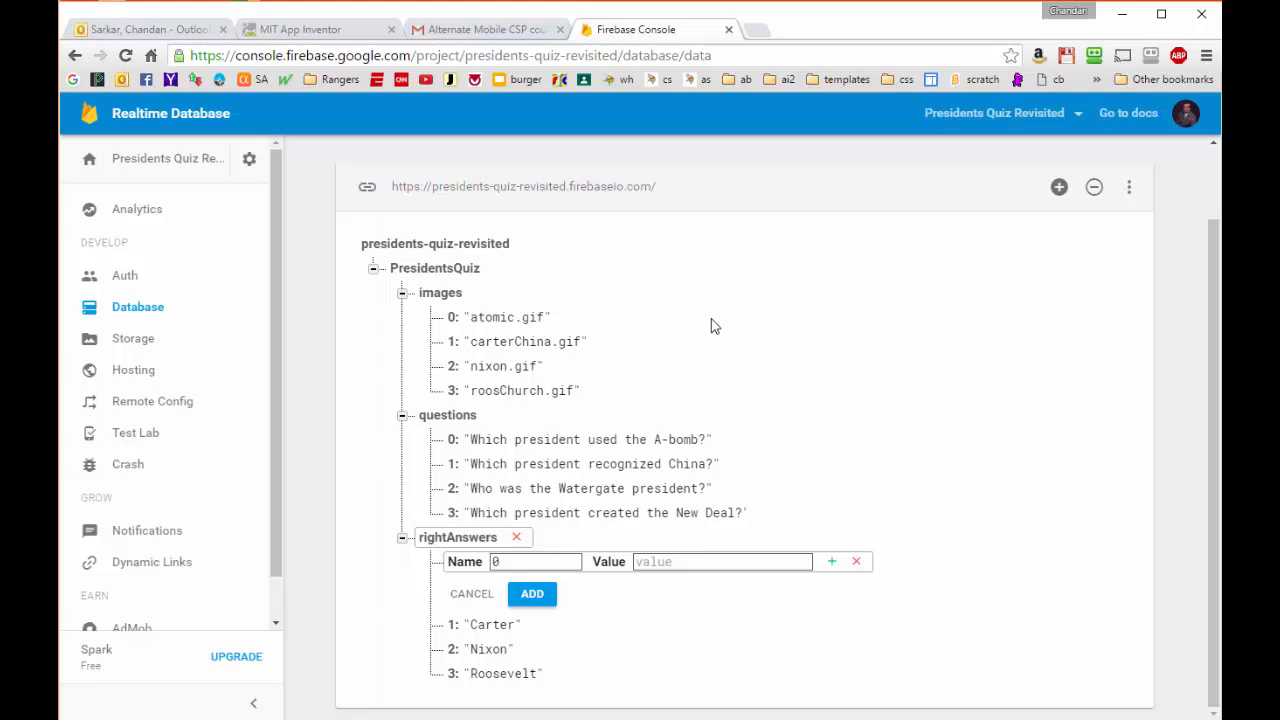
left_click(722, 561)
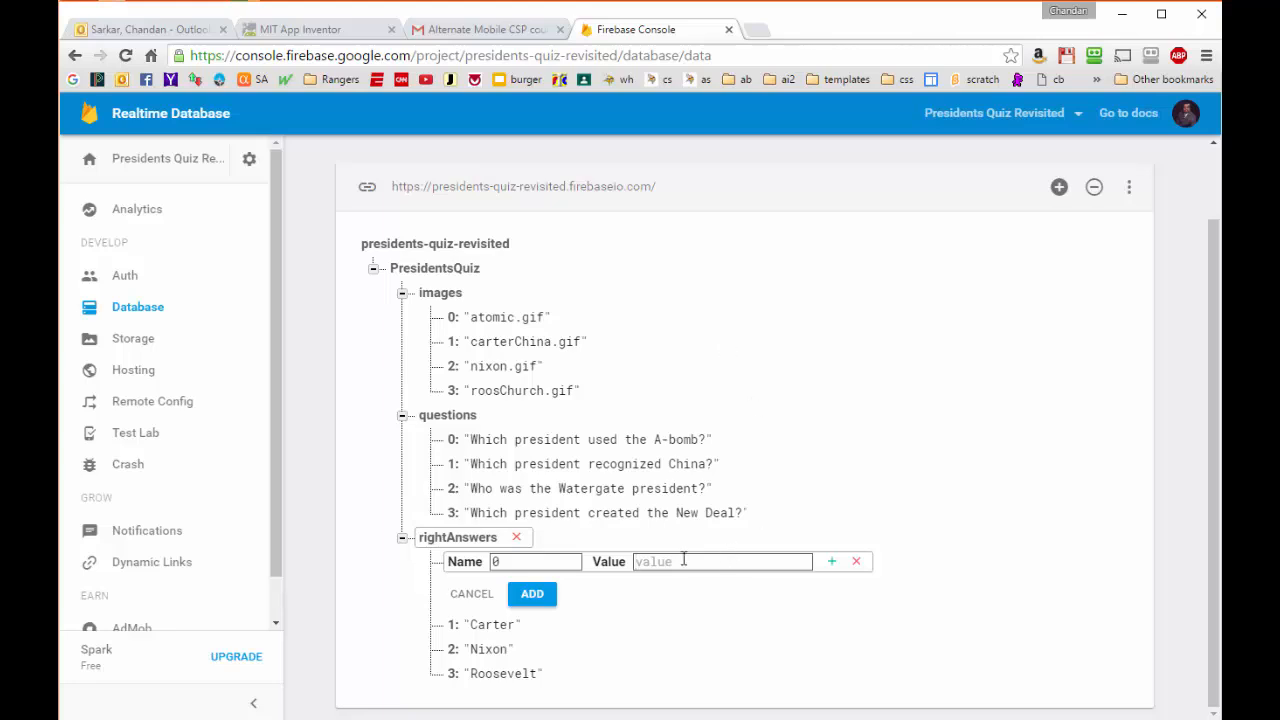
type("Trun")
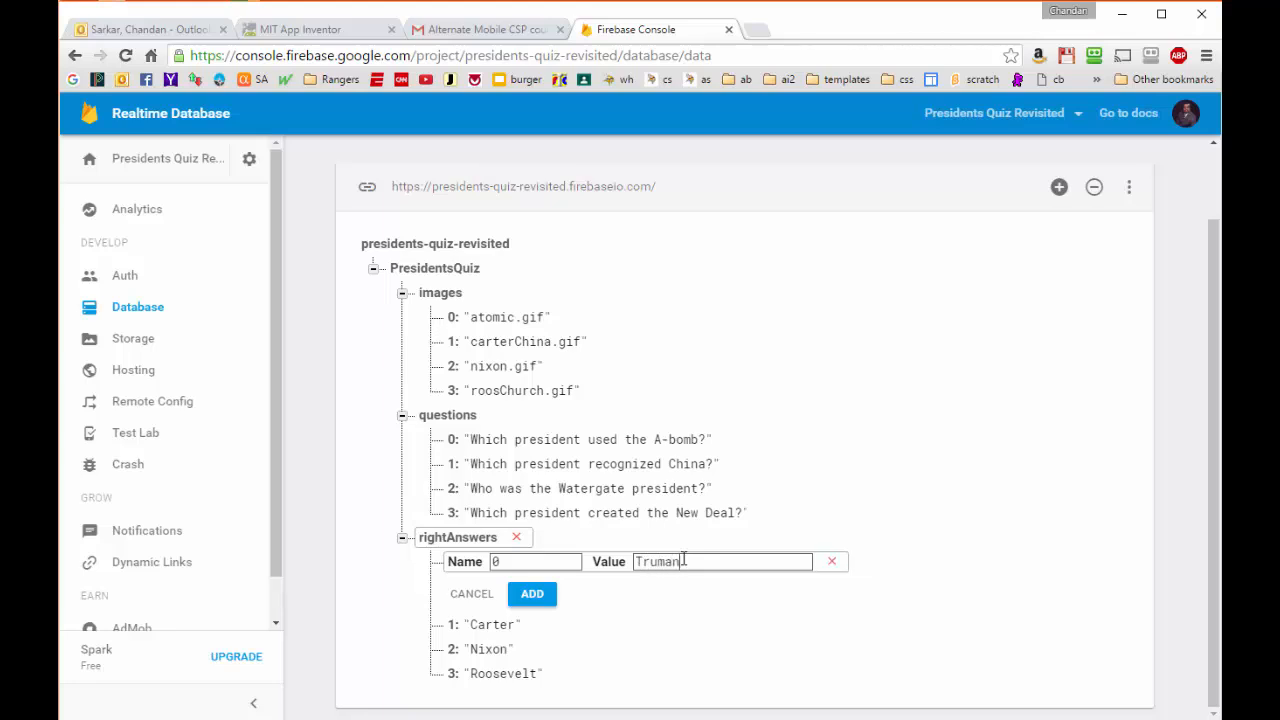
mouse_move(532, 594)
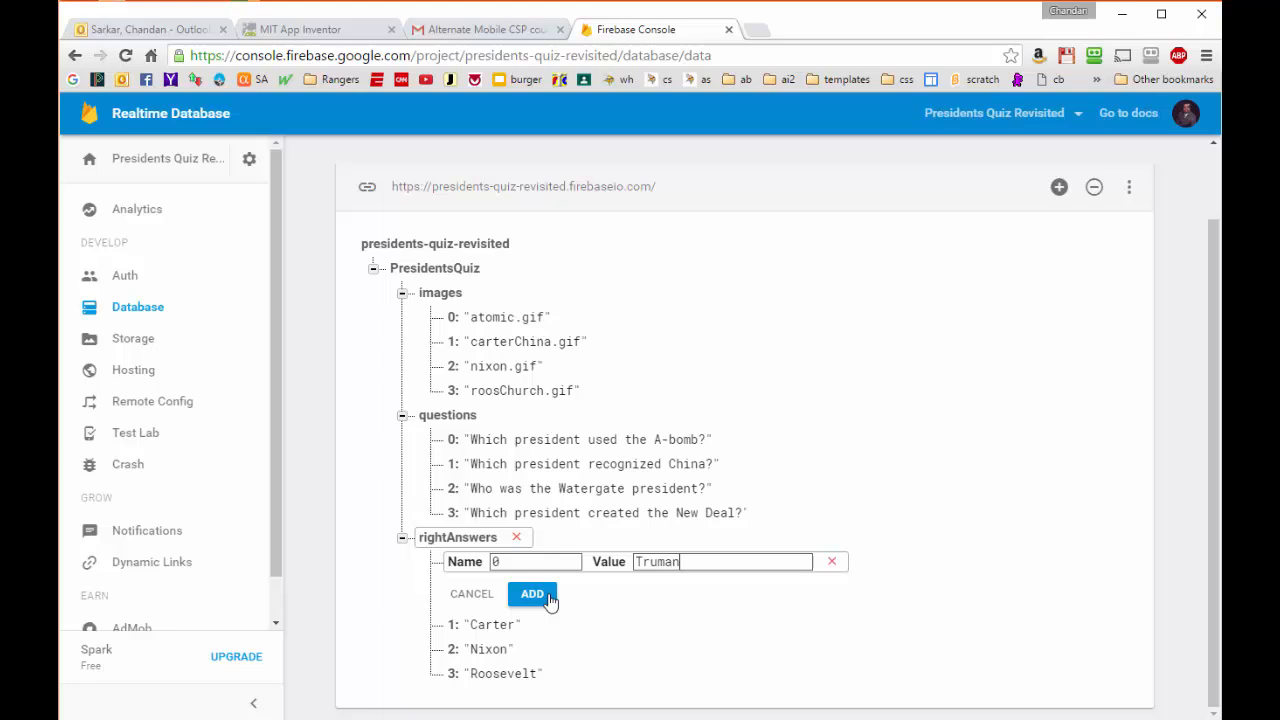
left_click(531, 594)
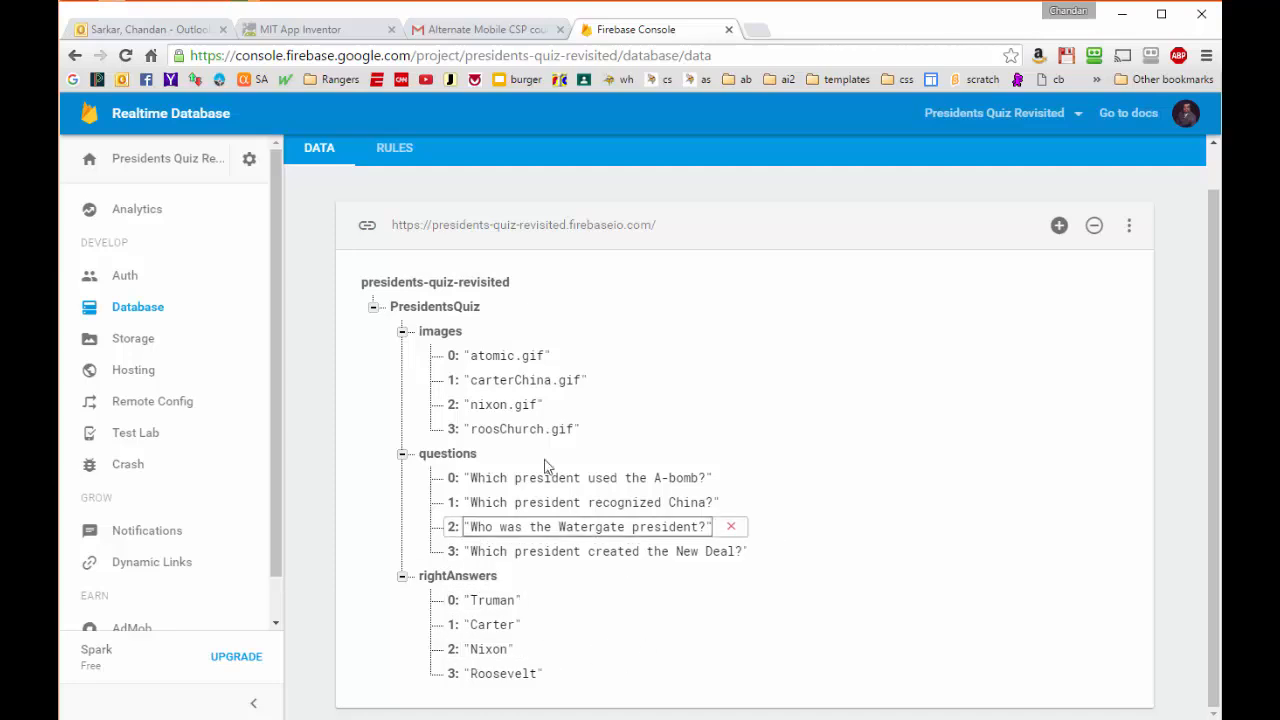
left_click(547, 527)
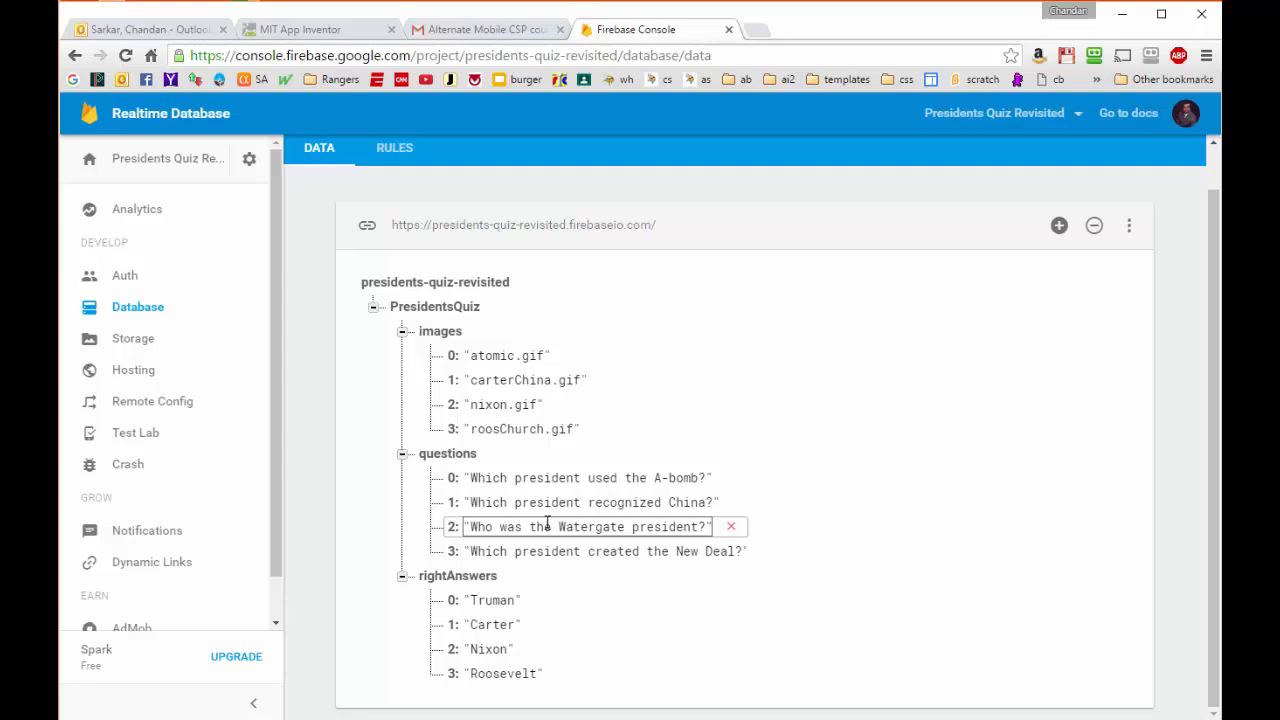
left_click(585, 502)
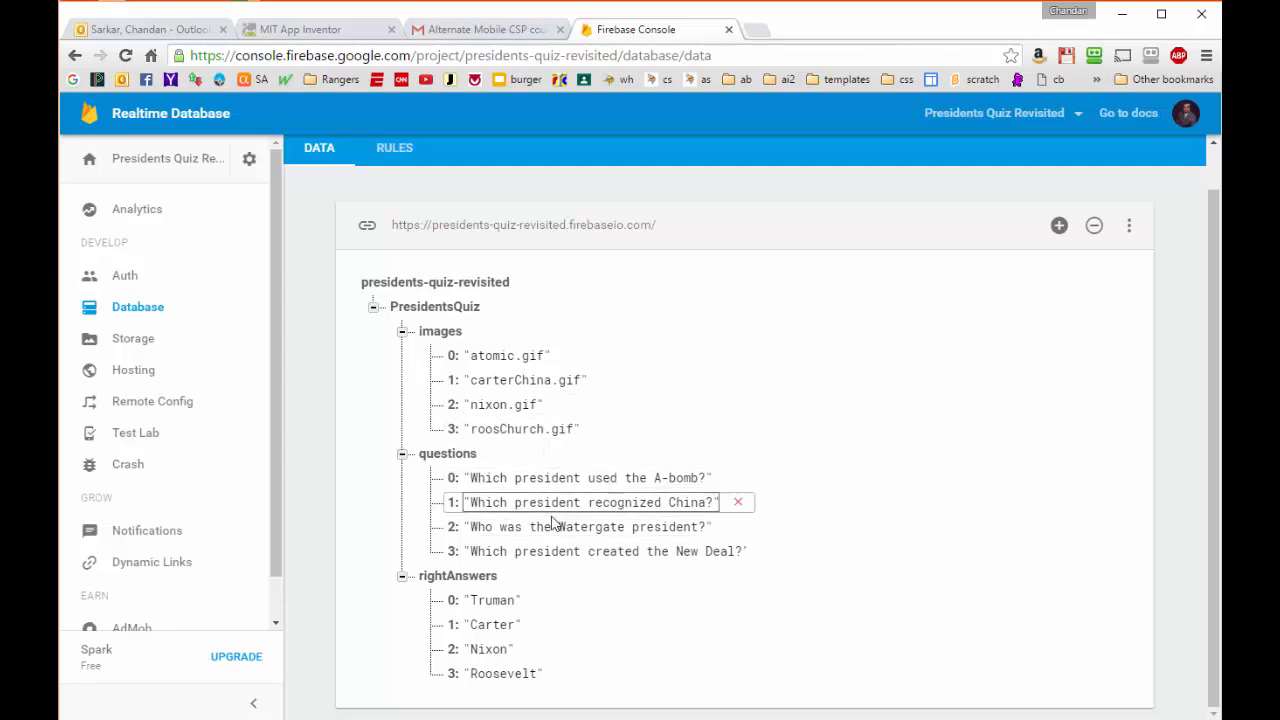
mouse_move(587, 520)
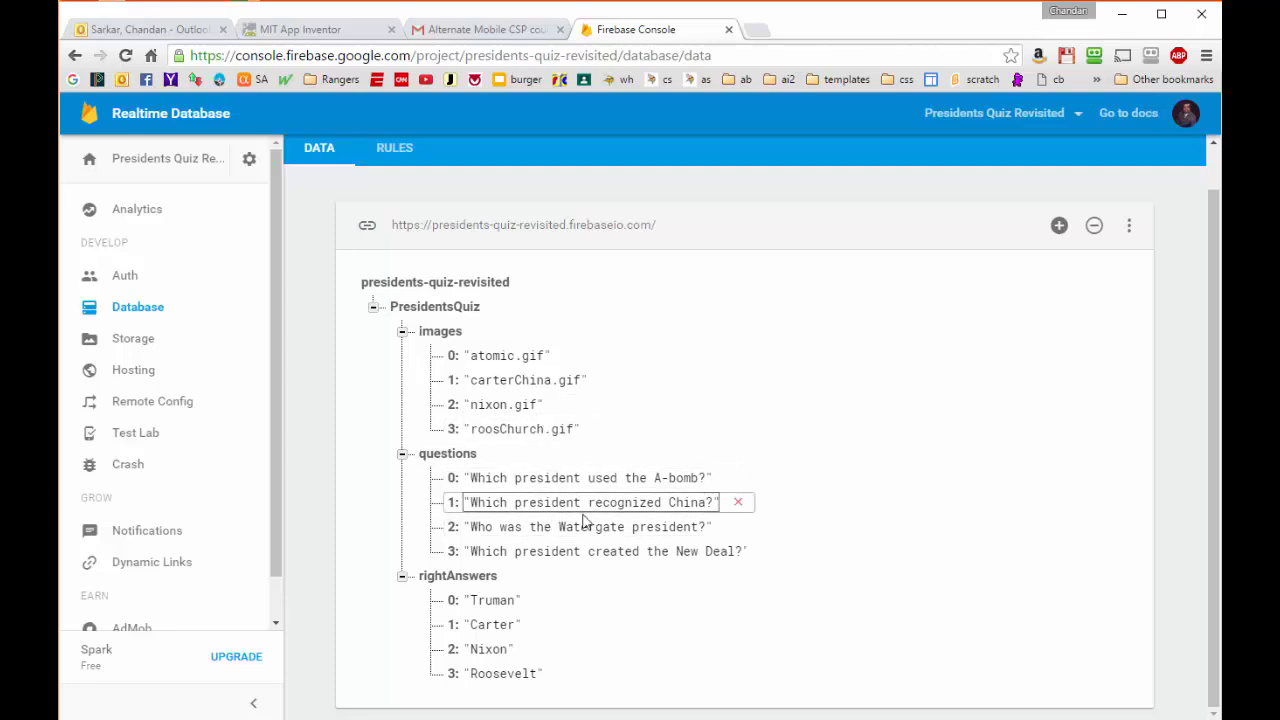
left_click(505, 355)
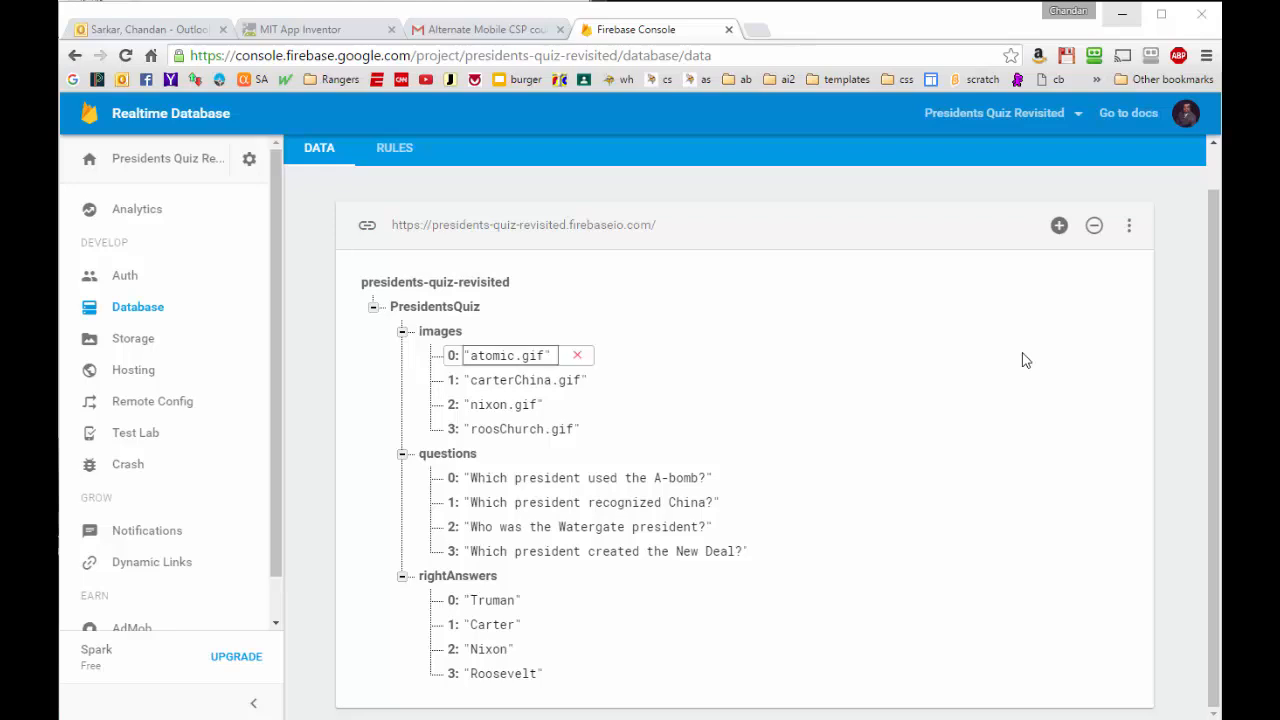
left_click(520, 380)
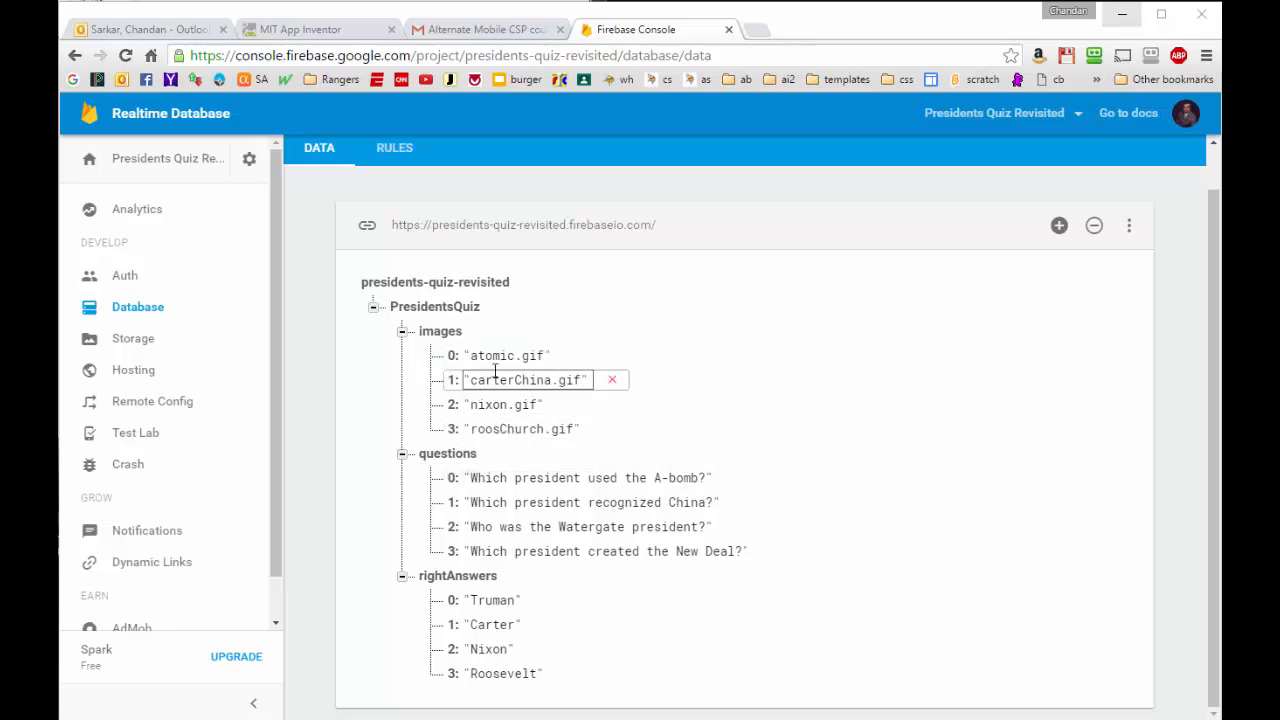
left_click(505, 355)
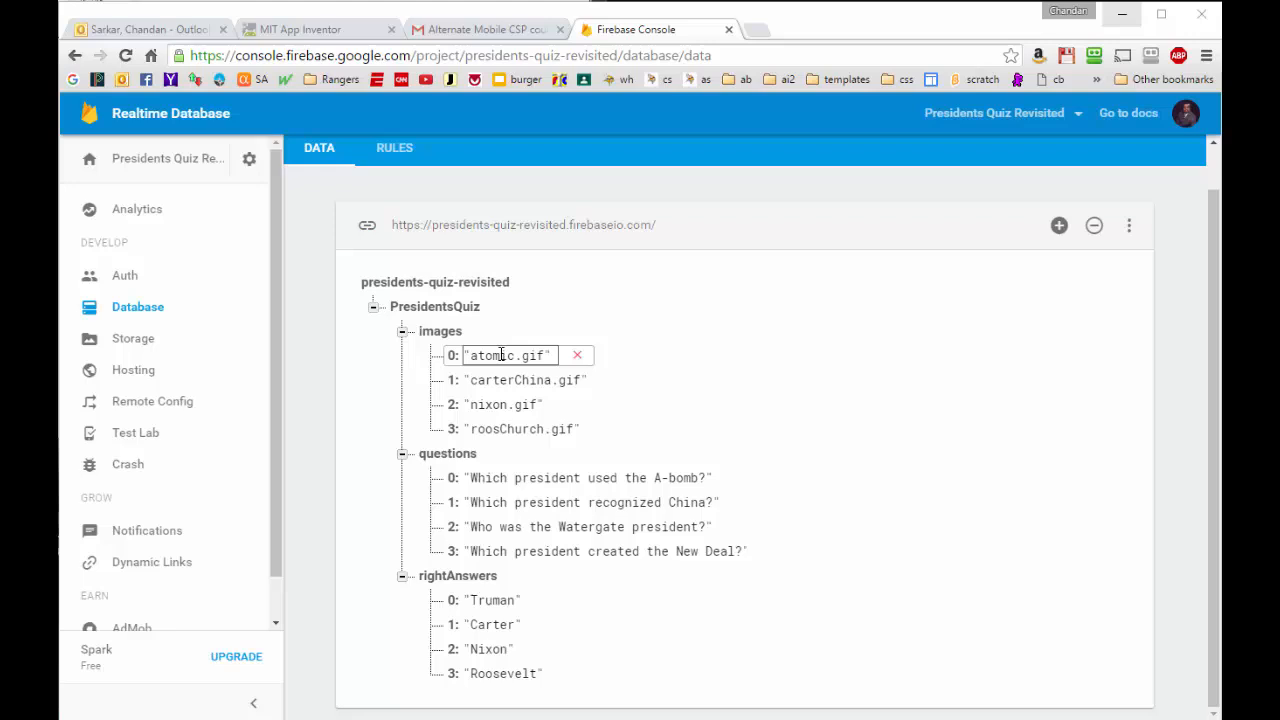
left_click(525, 380)
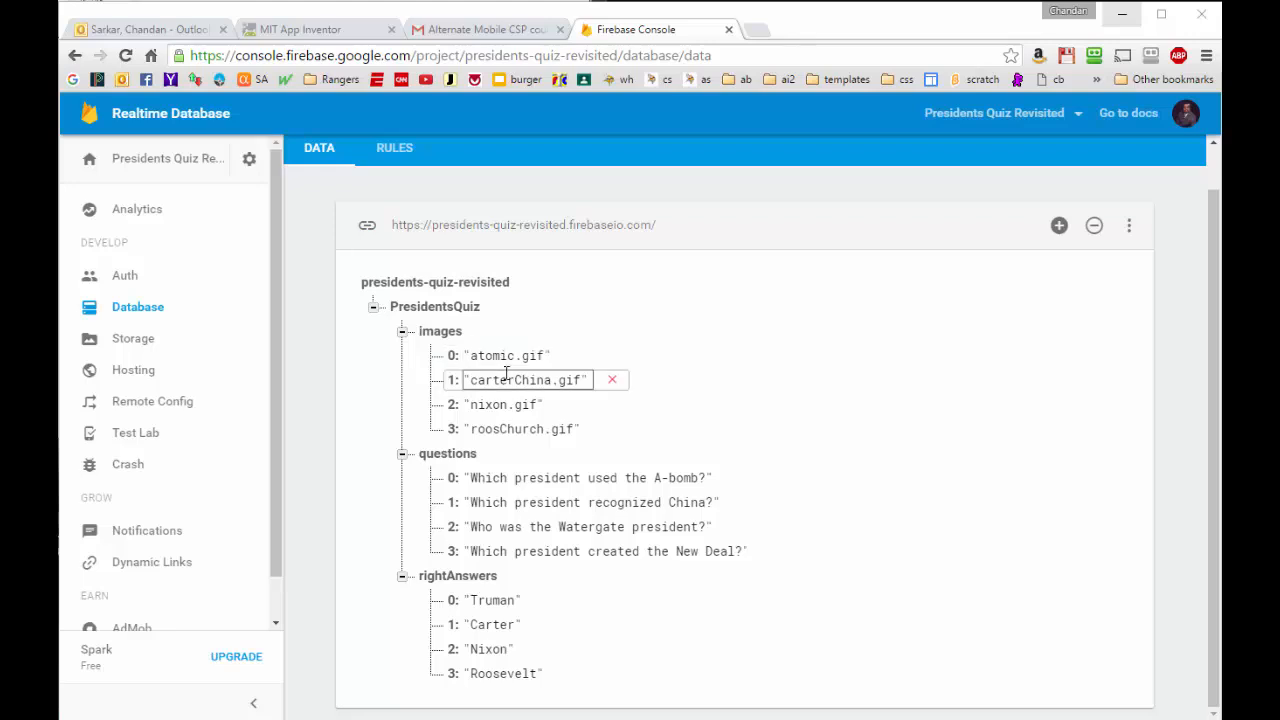
left_click(501, 404)
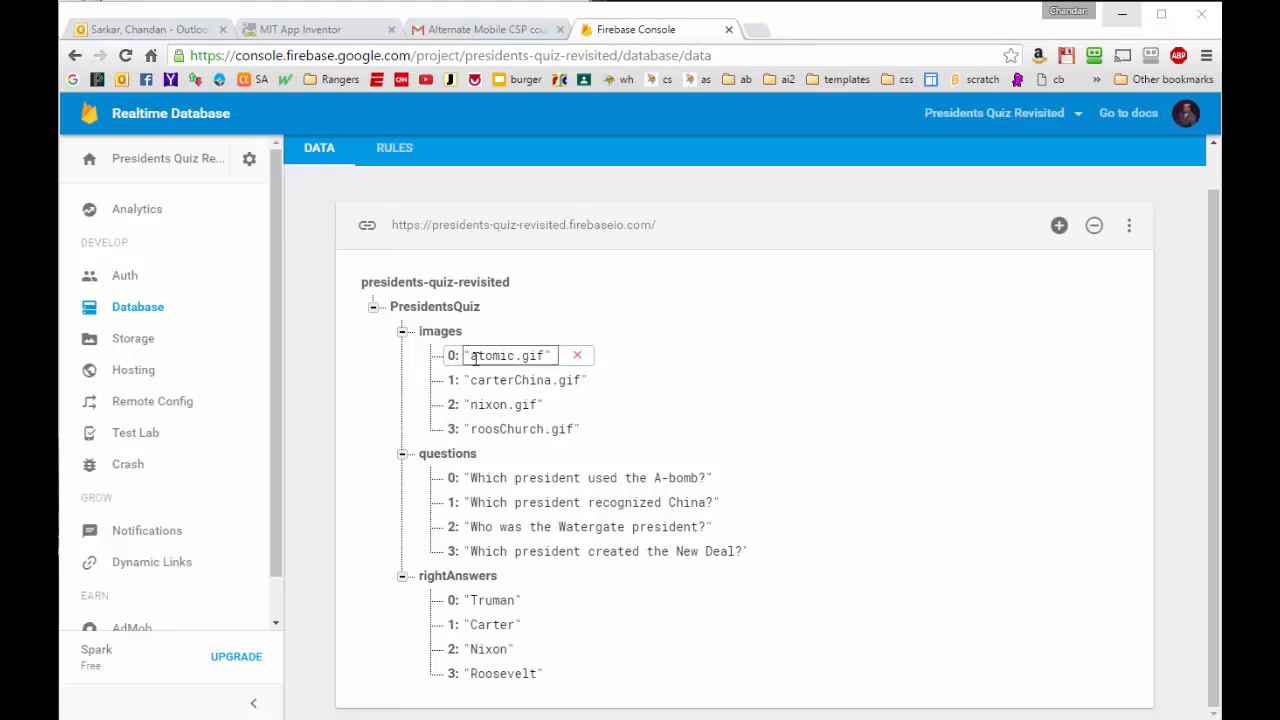
left_click(498, 404)
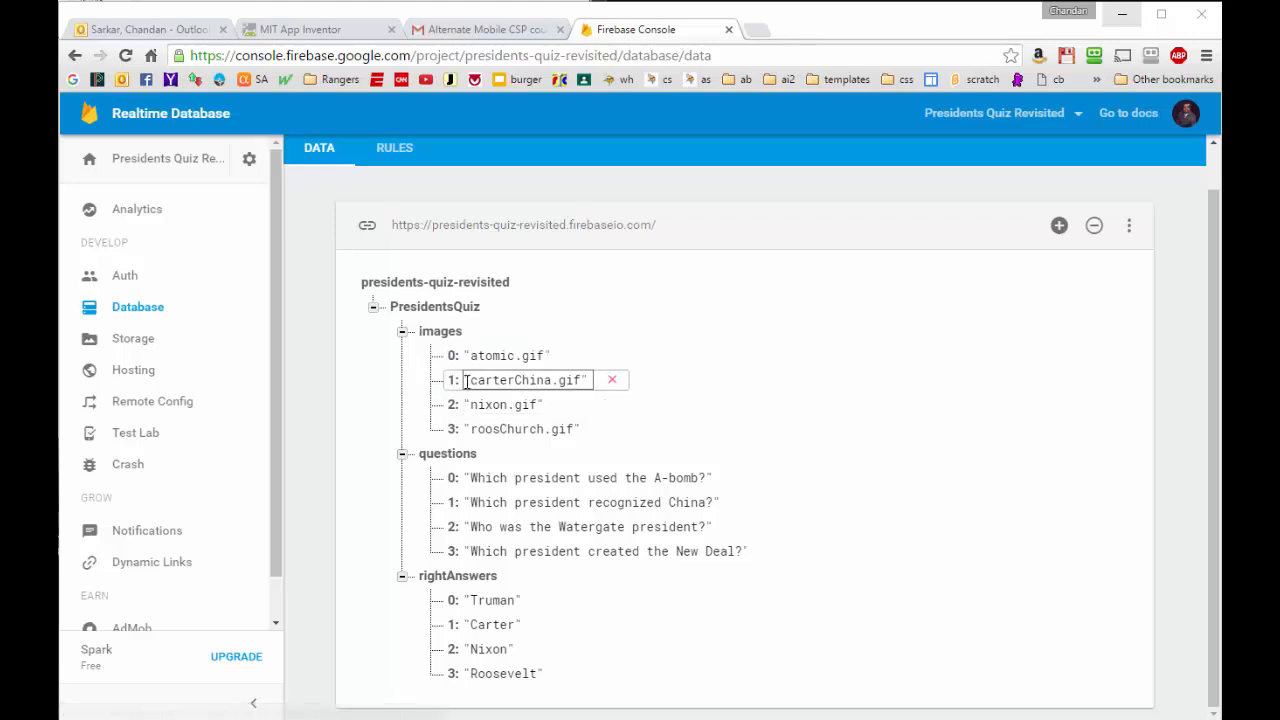
left_click(506, 355)
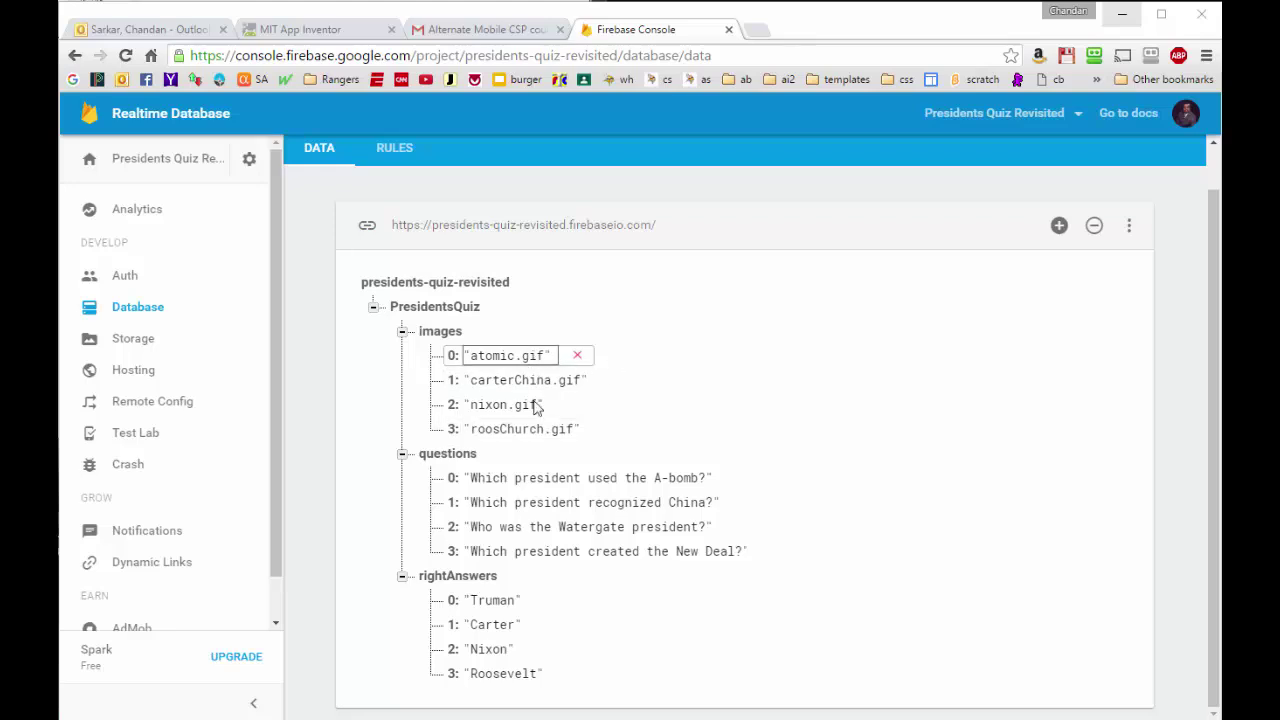
left_click(545, 356)
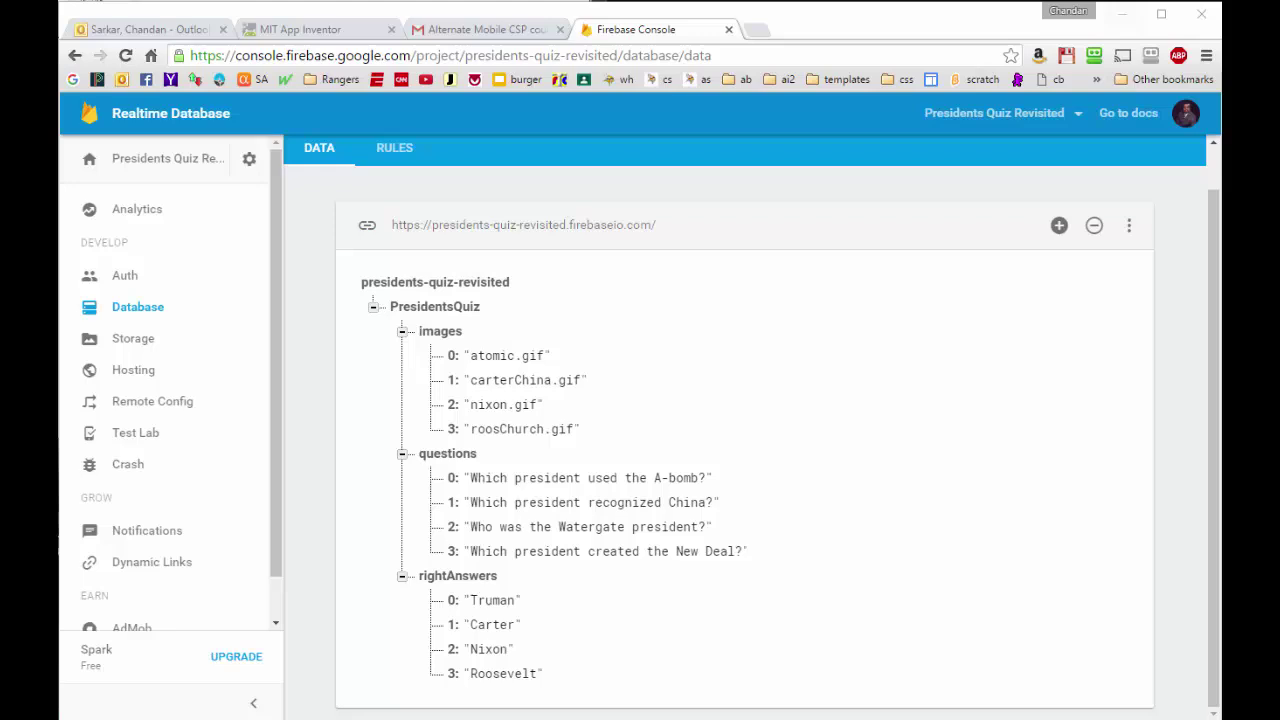
- Check FirebaseDB1's ProjectBucket (PresidentsQuiz) in App Inventor, then return to Firebase Console
left_click(300, 29)
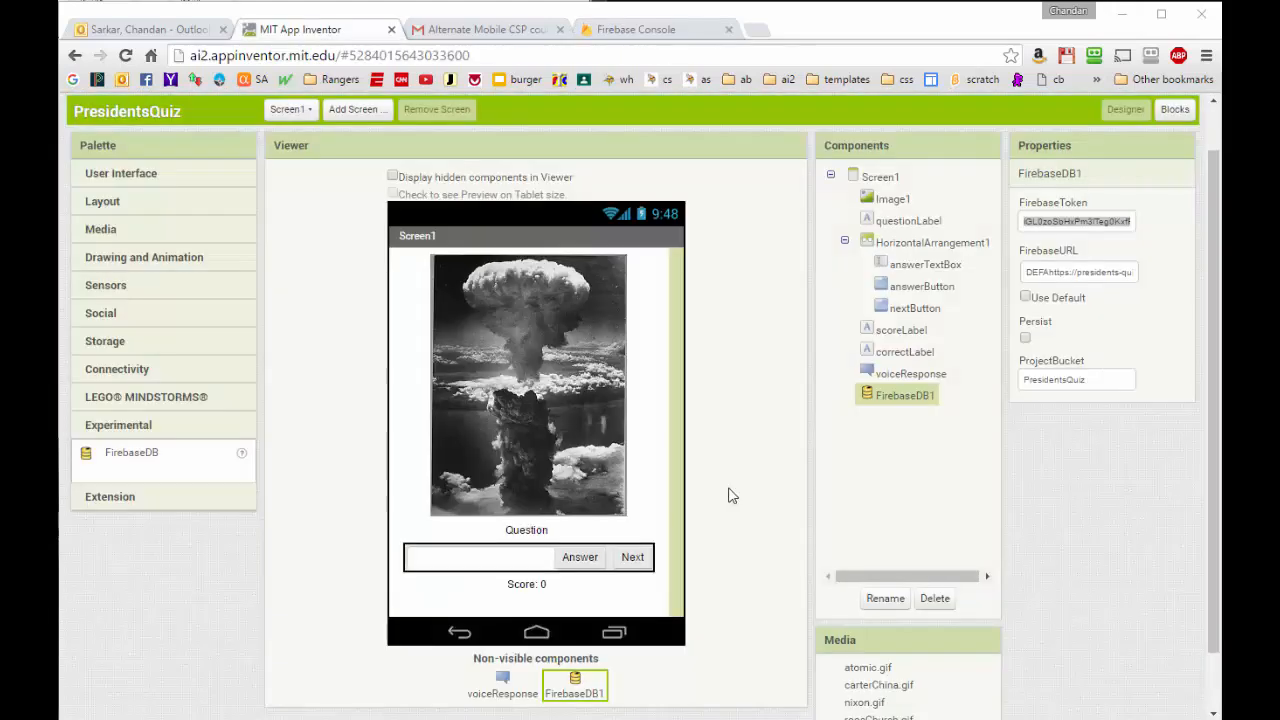
mouse_move(120, 157)
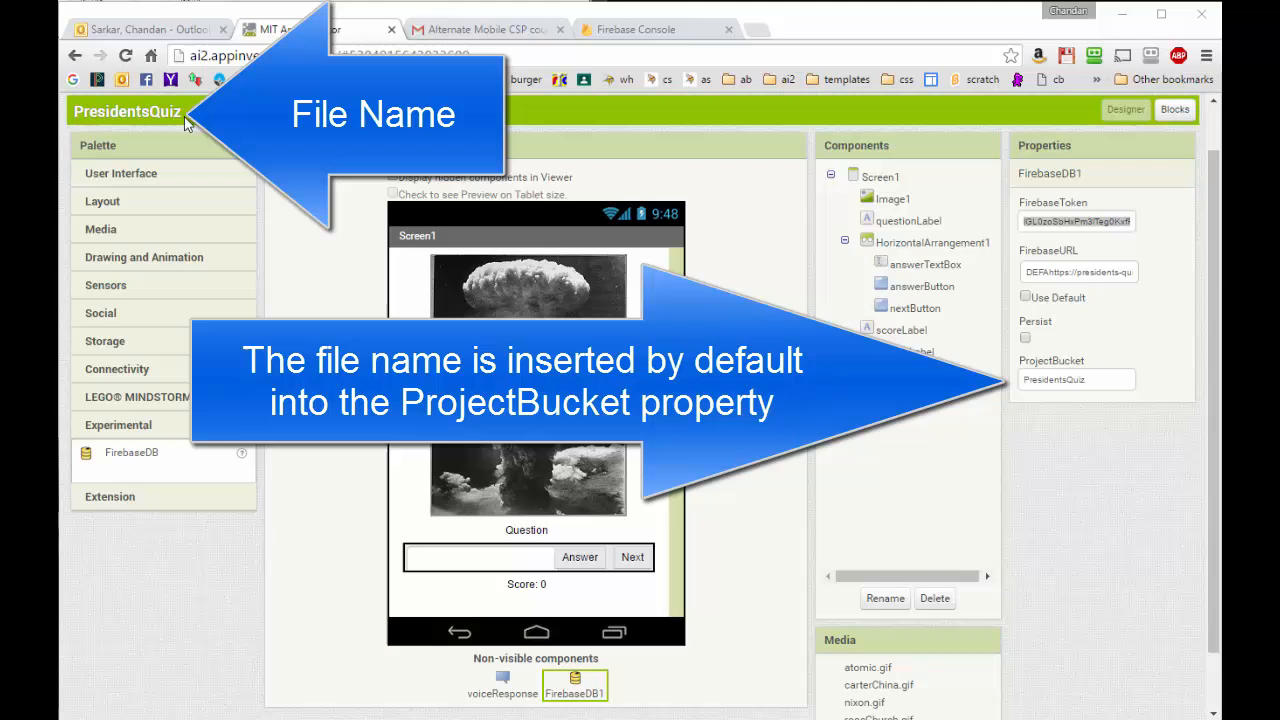
mouse_move(155, 120)
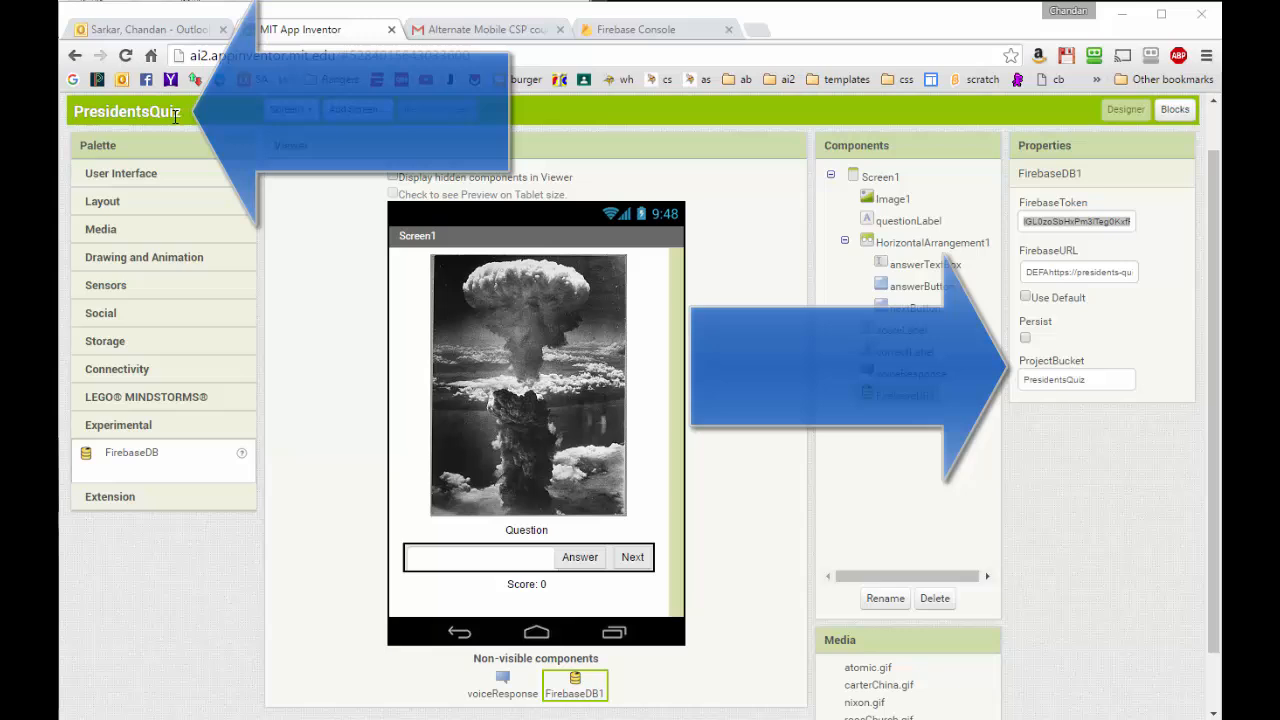
left_click(645, 29)
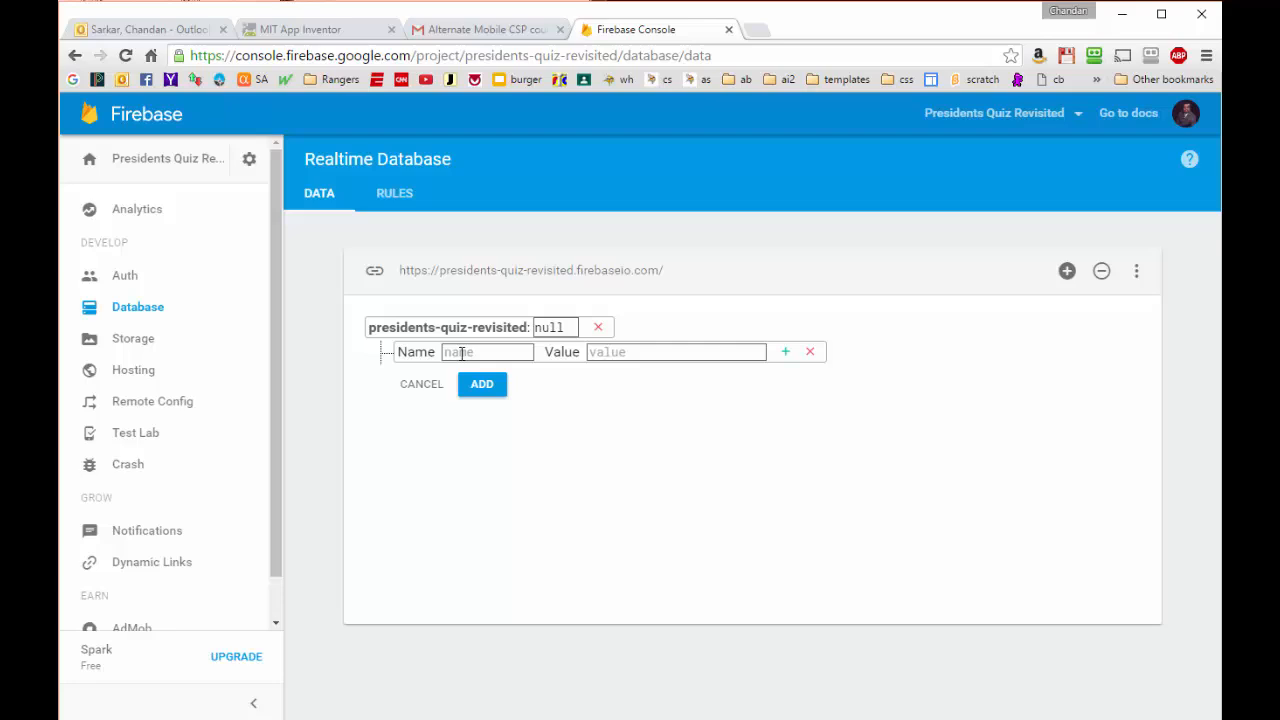
- Name the new root entry PresidentsQuiz and add a child named questions under it
type("P")
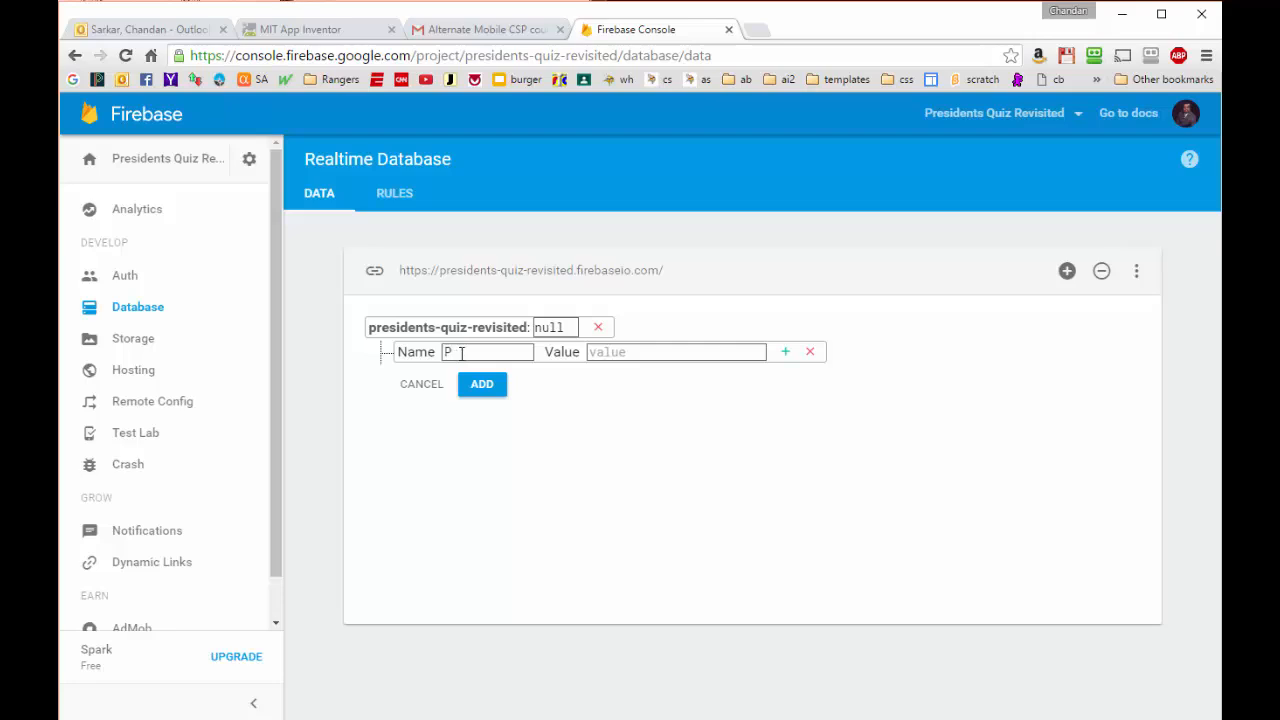
type("residentsQuiz")
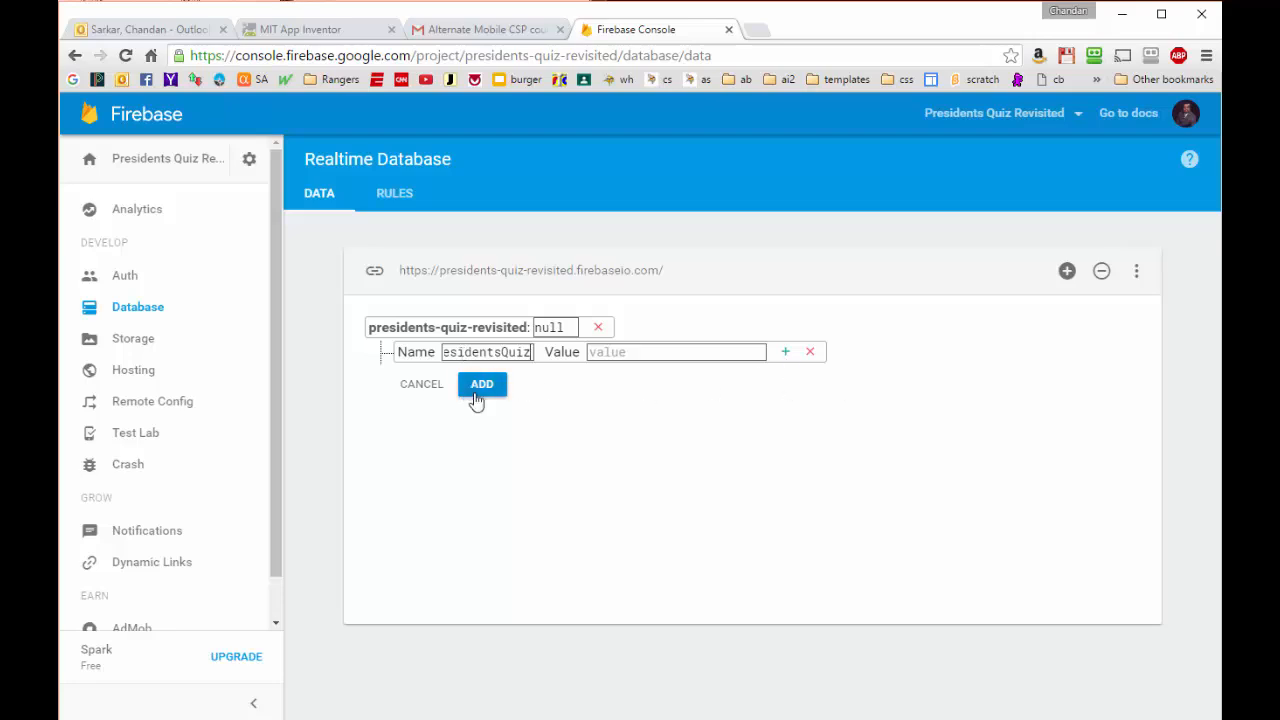
left_click(785, 351)
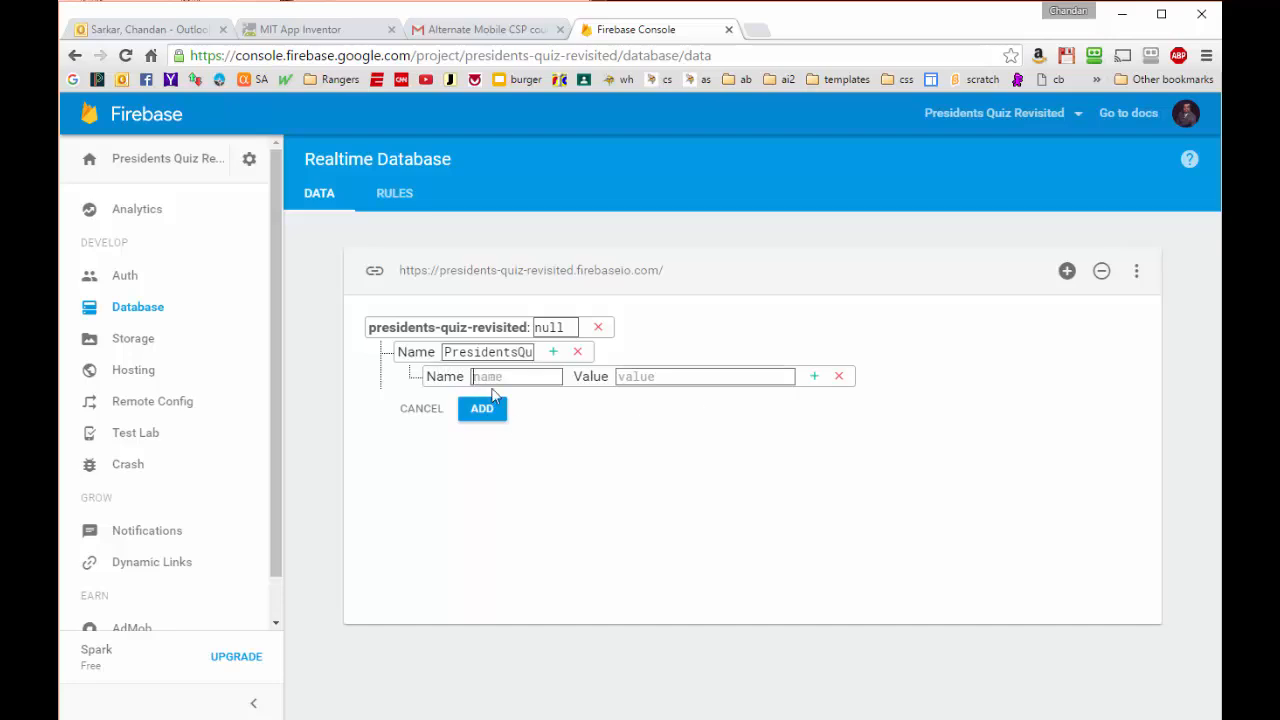
mouse_move(641, 455)
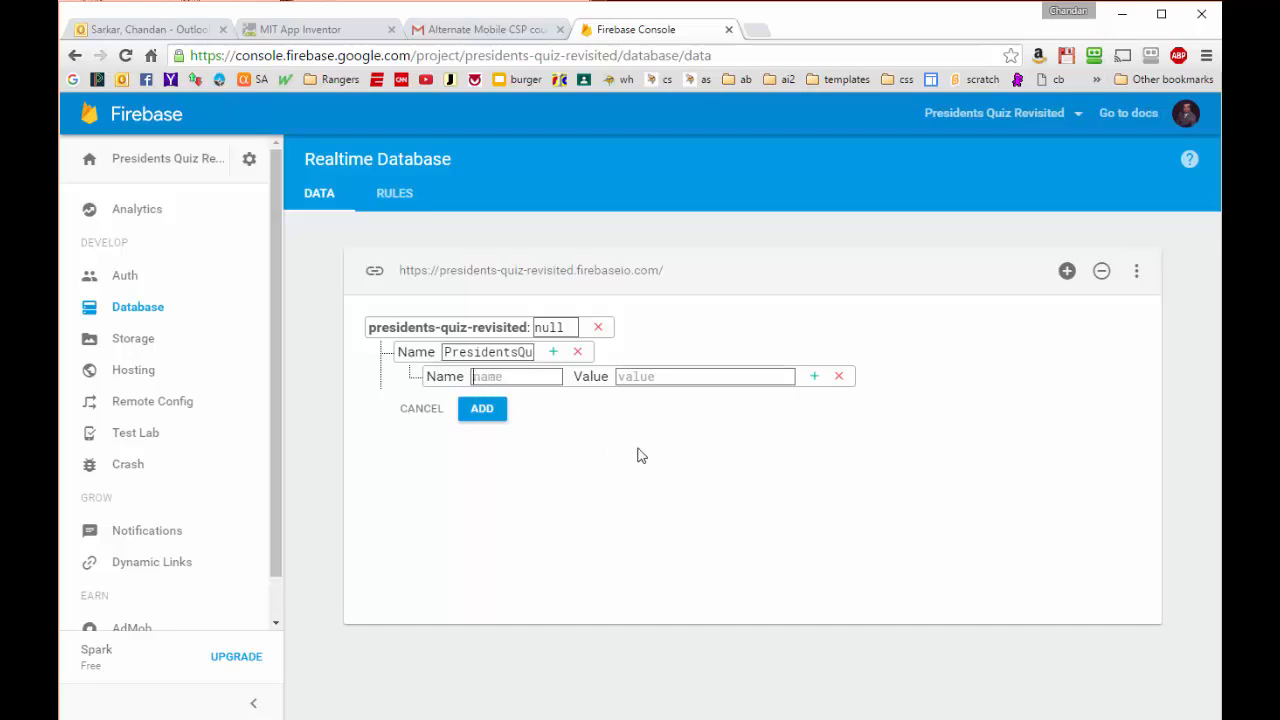
mouse_move(523, 408)
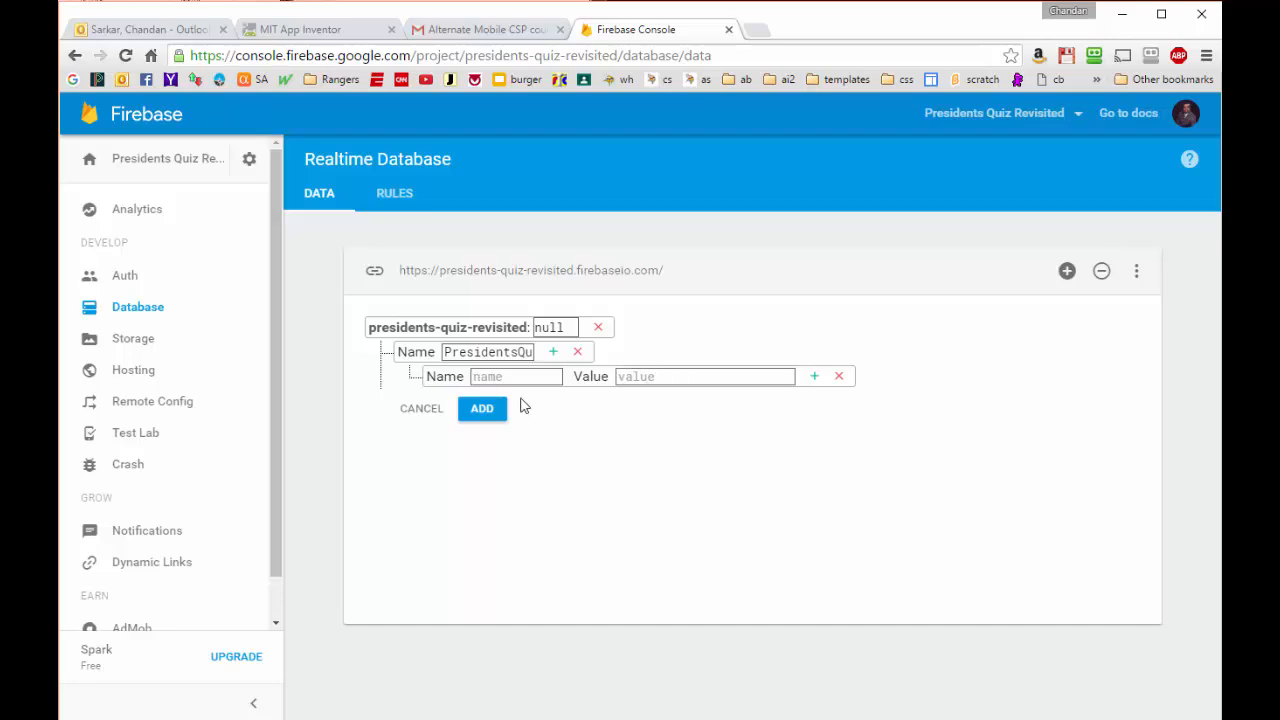
left_click(515, 376)
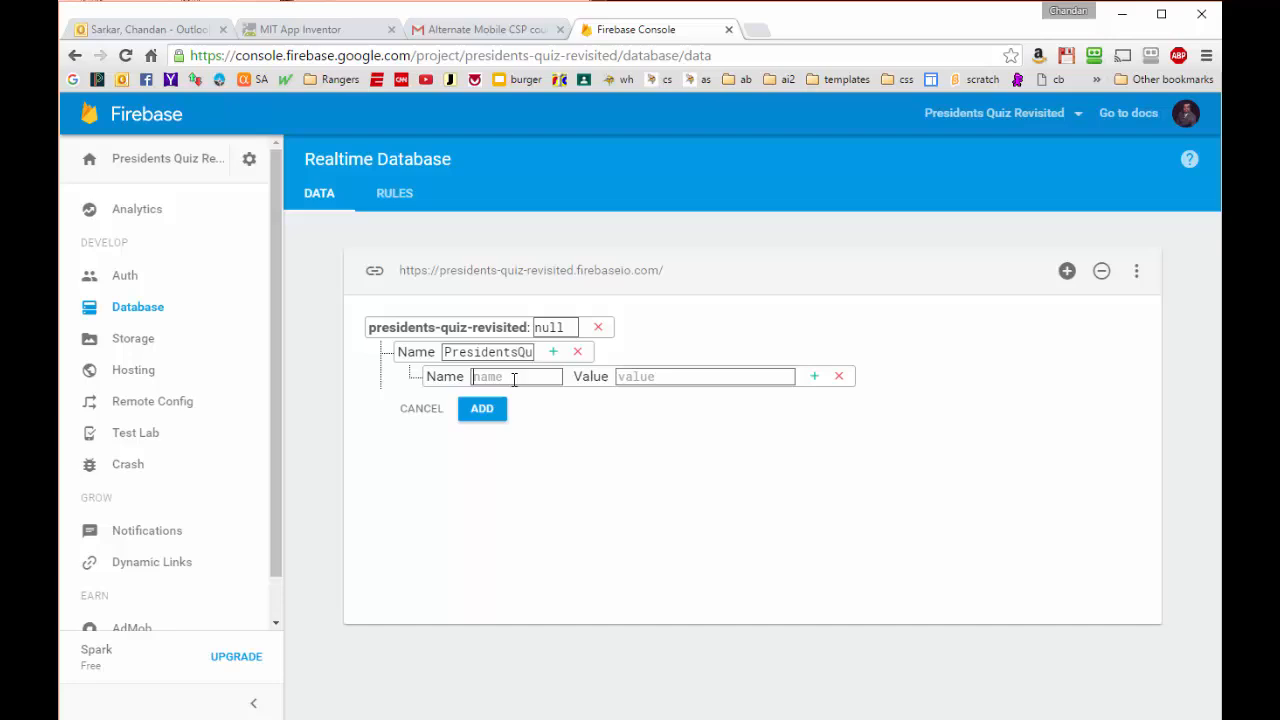
type("qui")
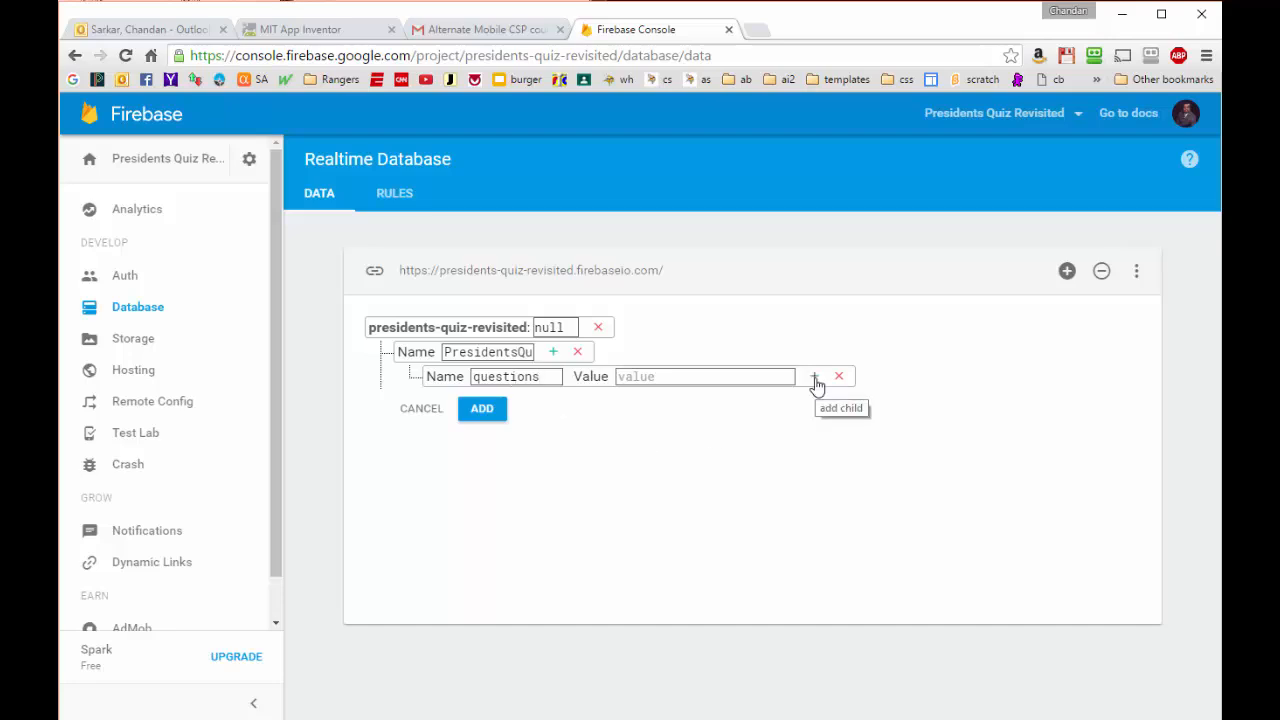
- Add item 0 under questions with value 'Which president used the A-bomb?'
left_click(818, 376)
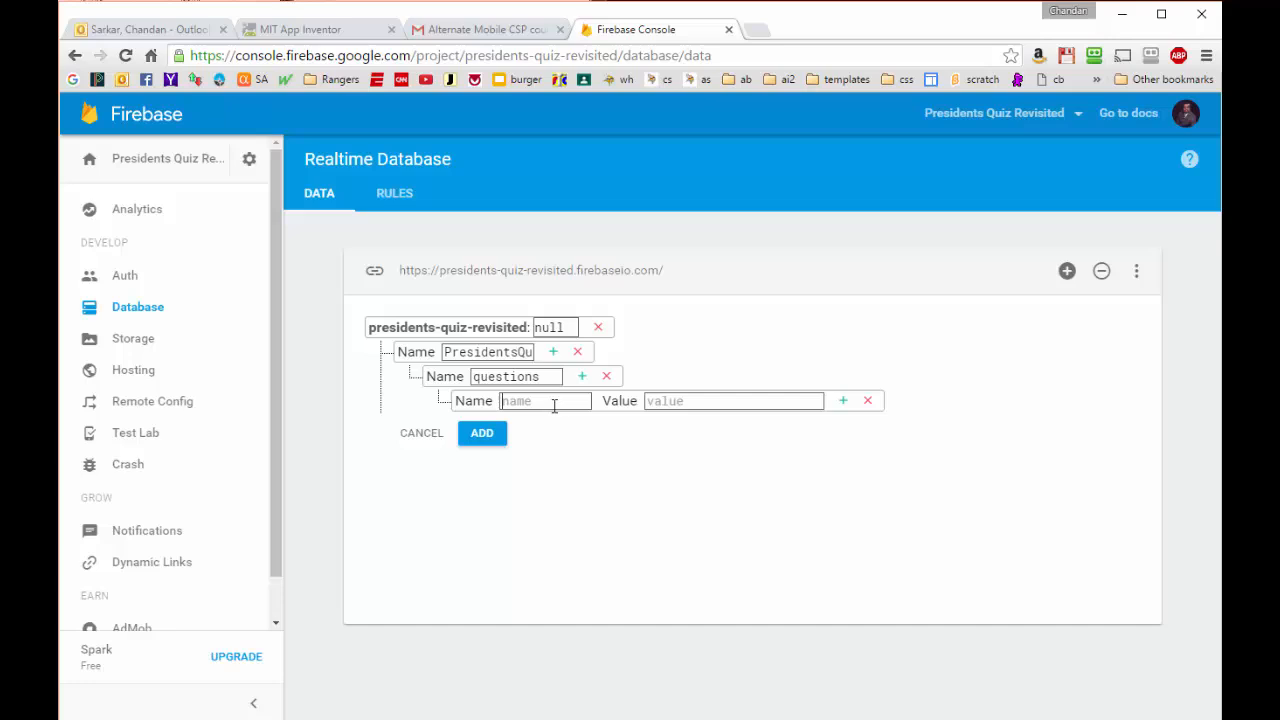
type("0")
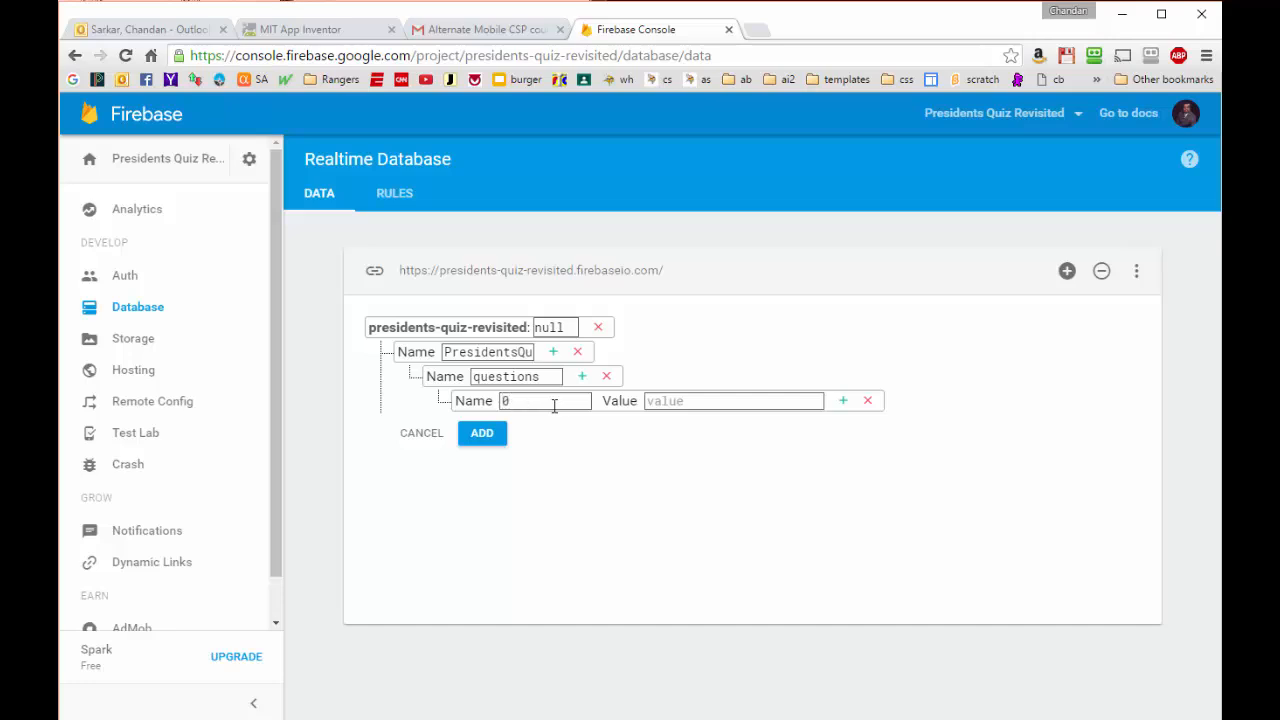
left_click(733, 401)
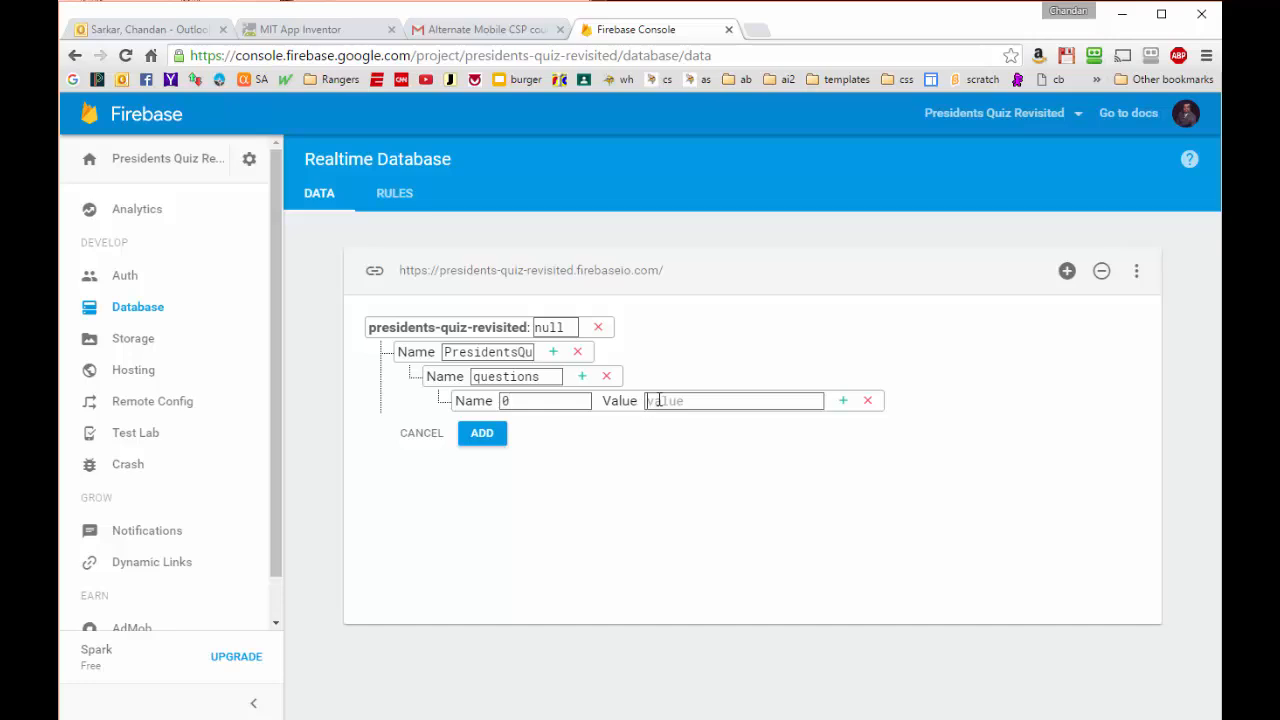
type("Which pr")
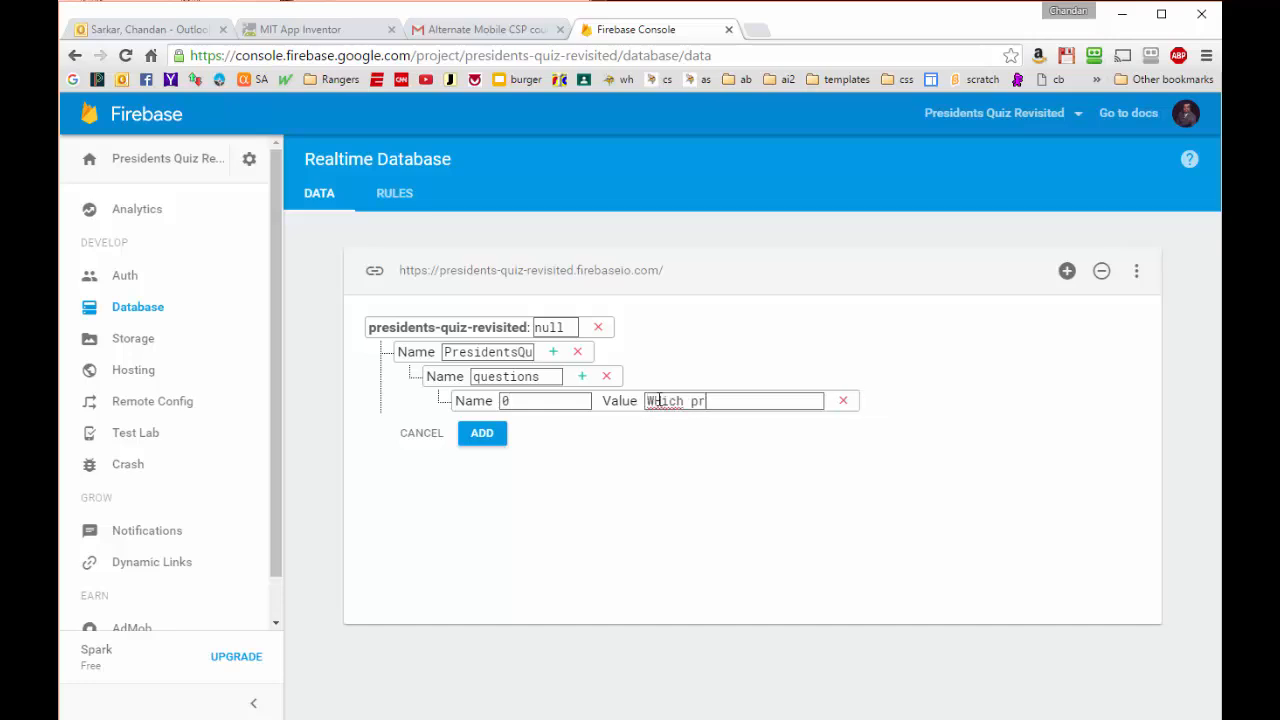
type("esident used the A-bomb?")
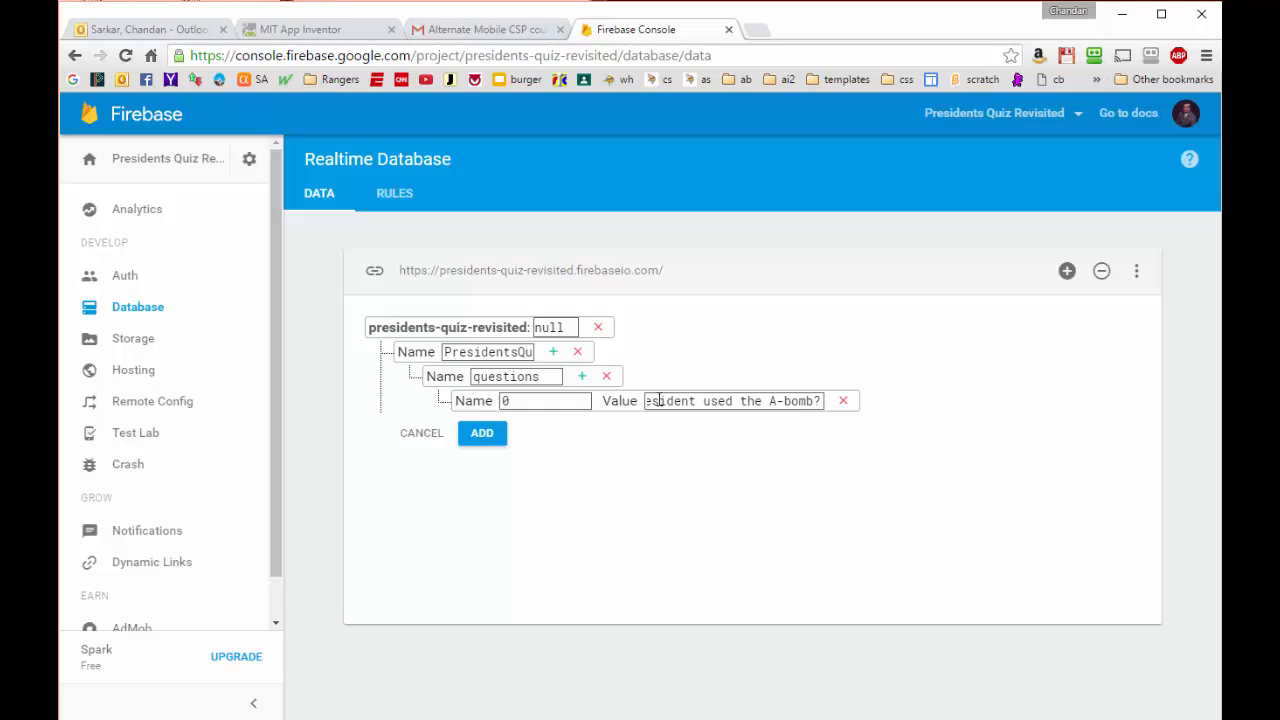
left_click(481, 433)
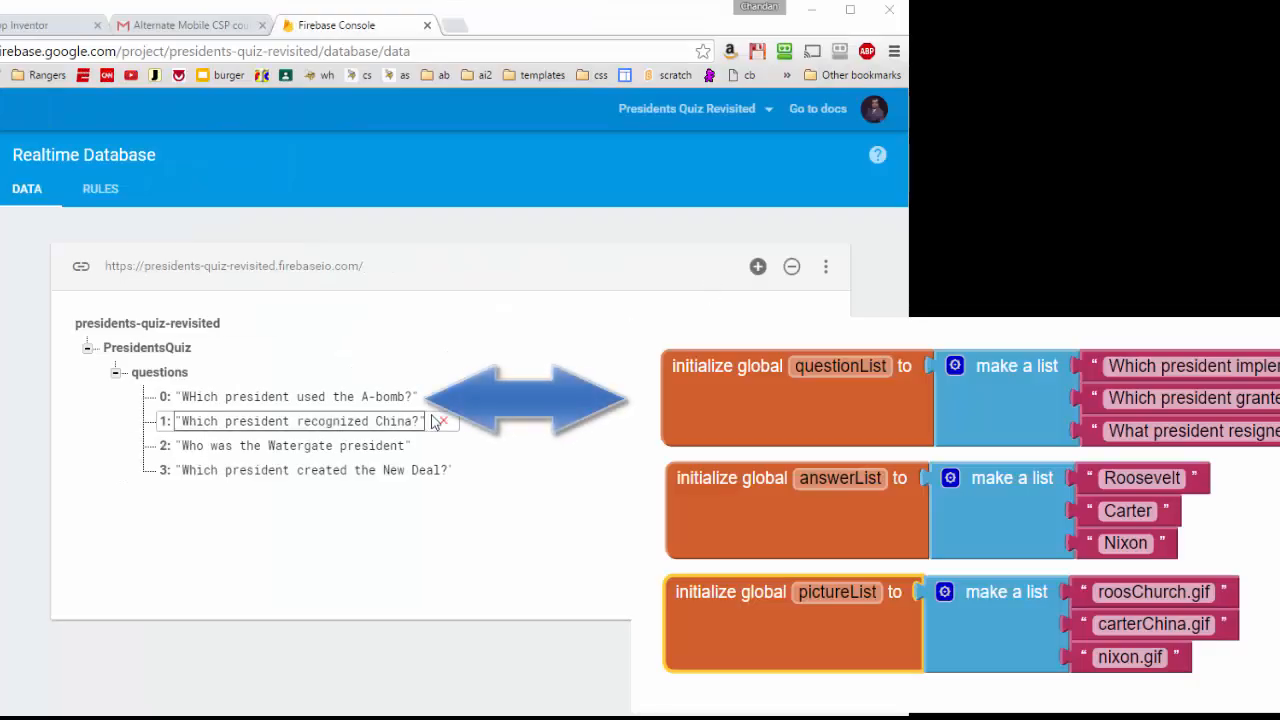
mouse_move(250, 447)
type("rightAnswers")
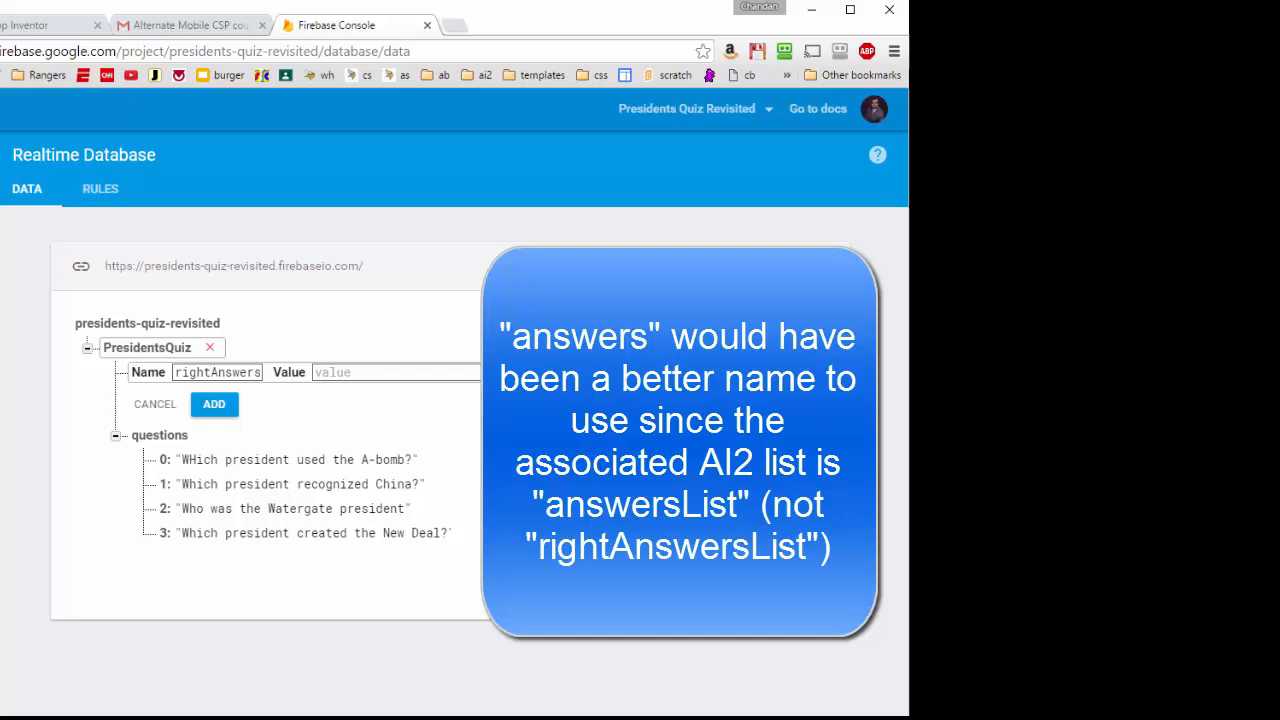
- Save Truman as the first rightAnswers item and move on to the next answer
left_click(281, 372)
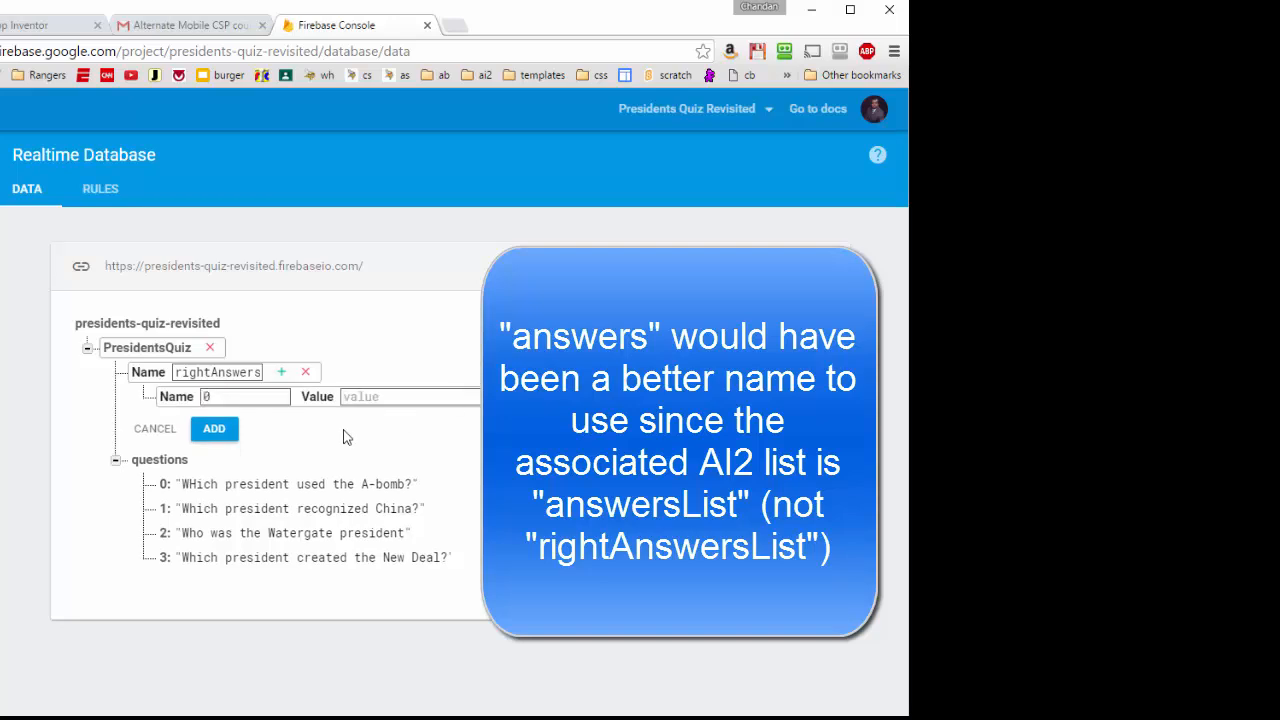
type("Tr")
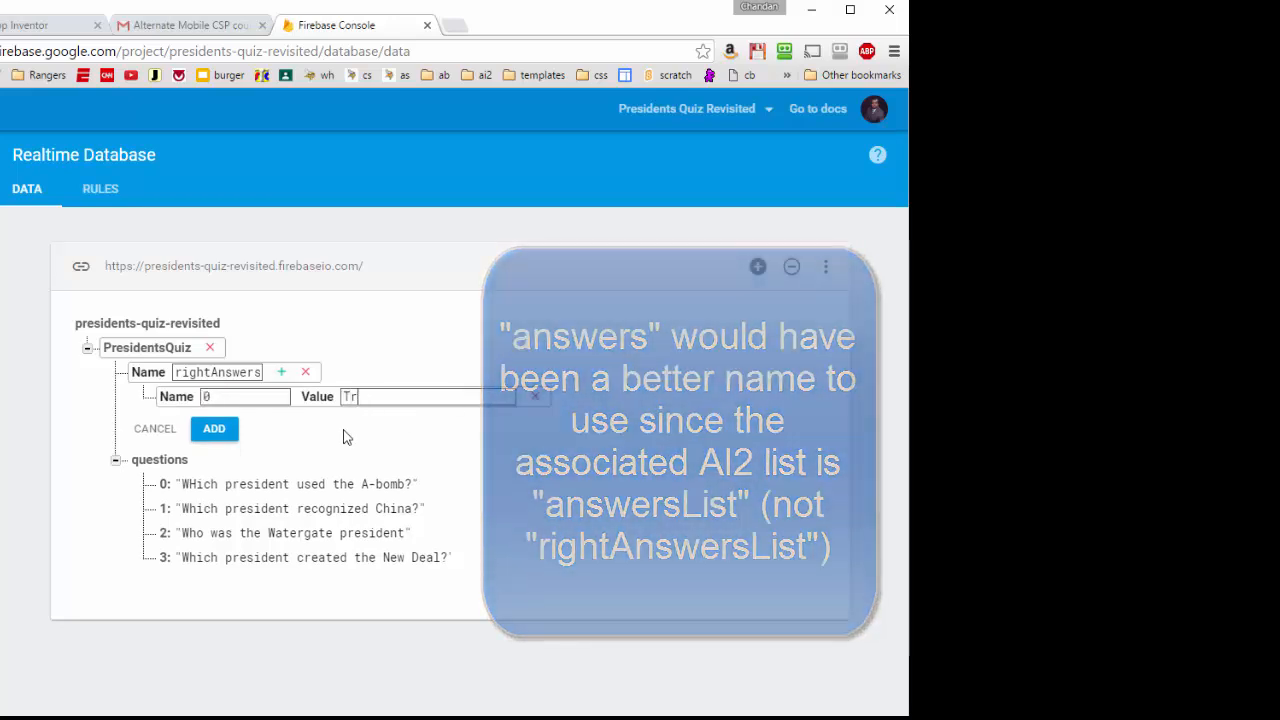
left_click(213, 428)
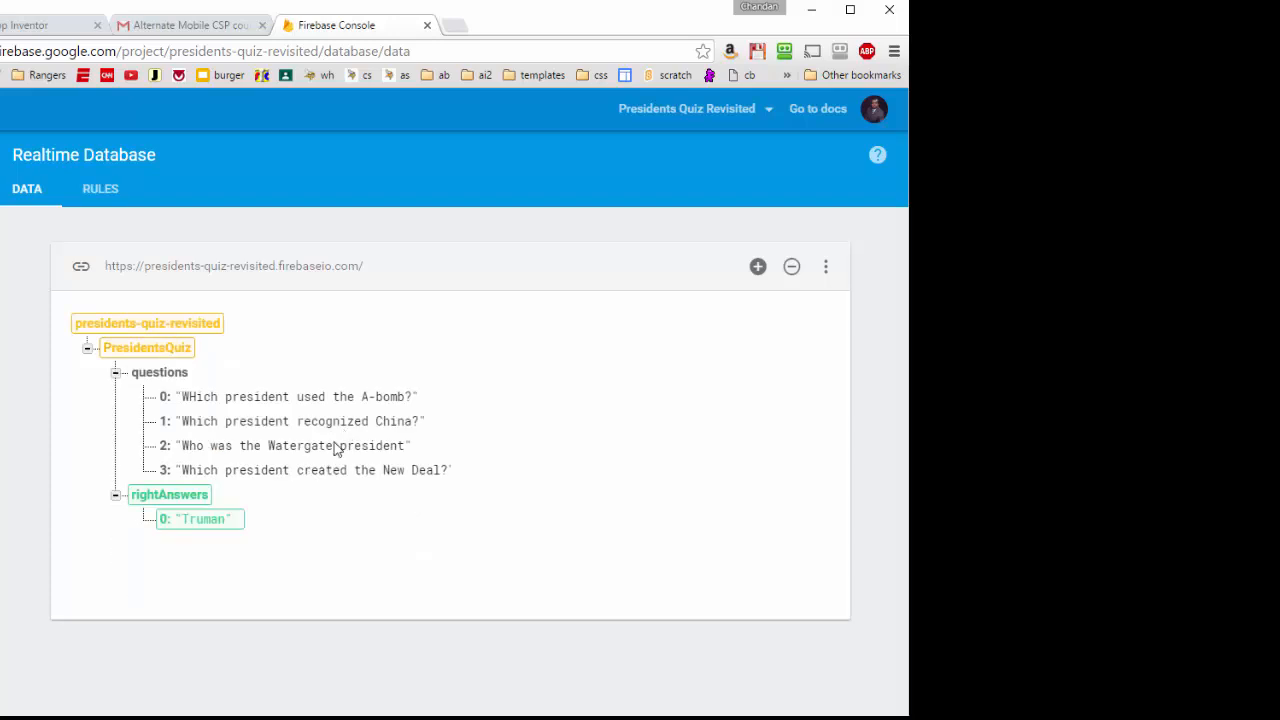
left_click(202, 519)
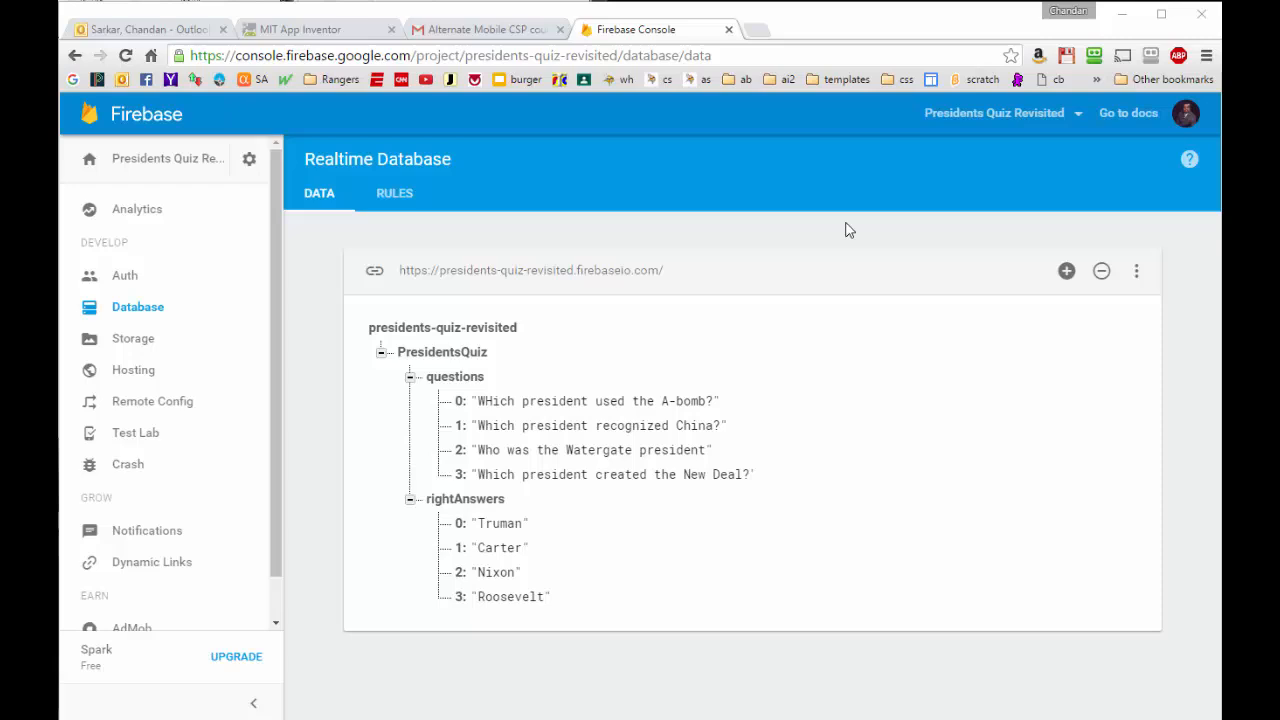
- Create an images child under PresidentsQuiz and save atomic.gif as item 0
left_click(442, 351)
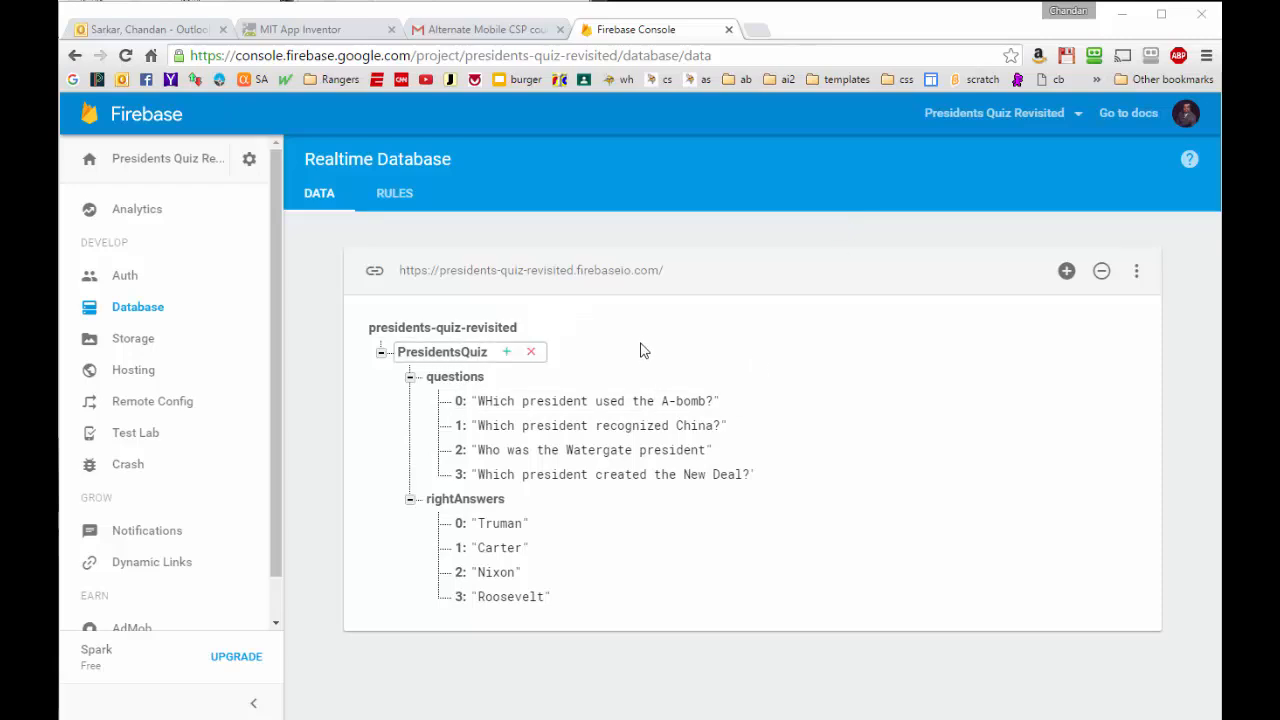
mouse_move(636, 365)
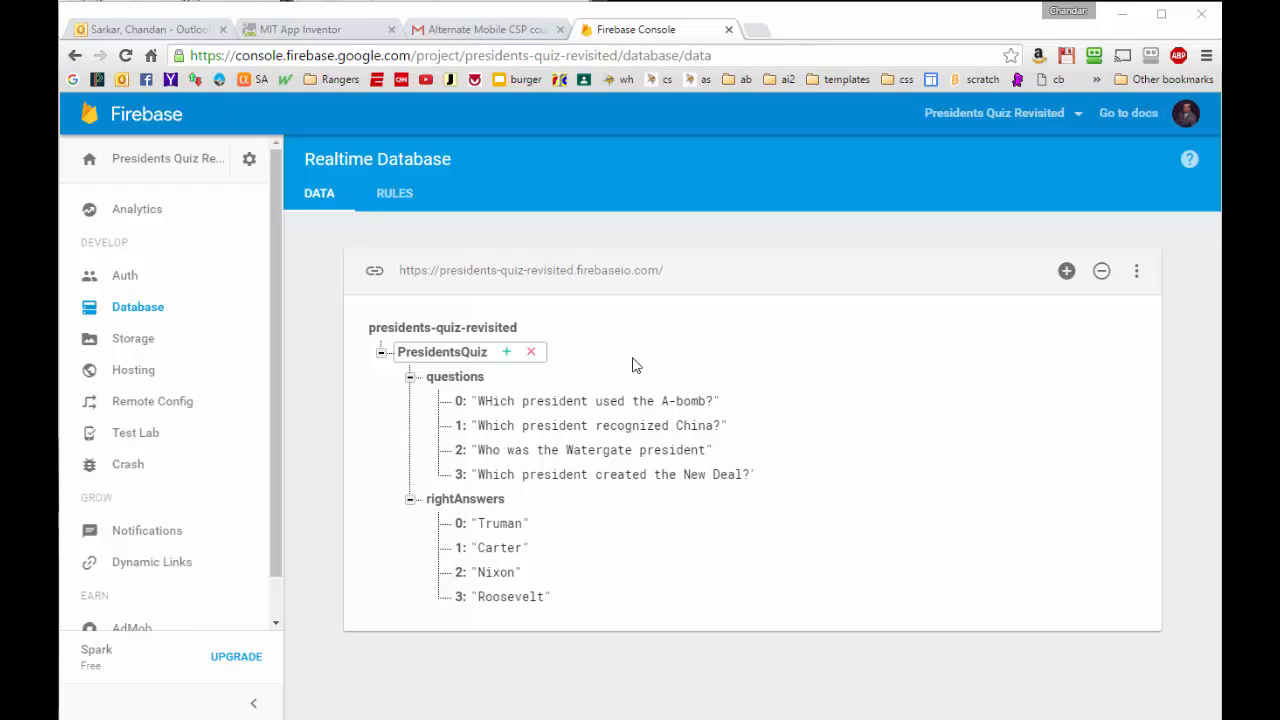
left_click(595, 401)
type("imag")
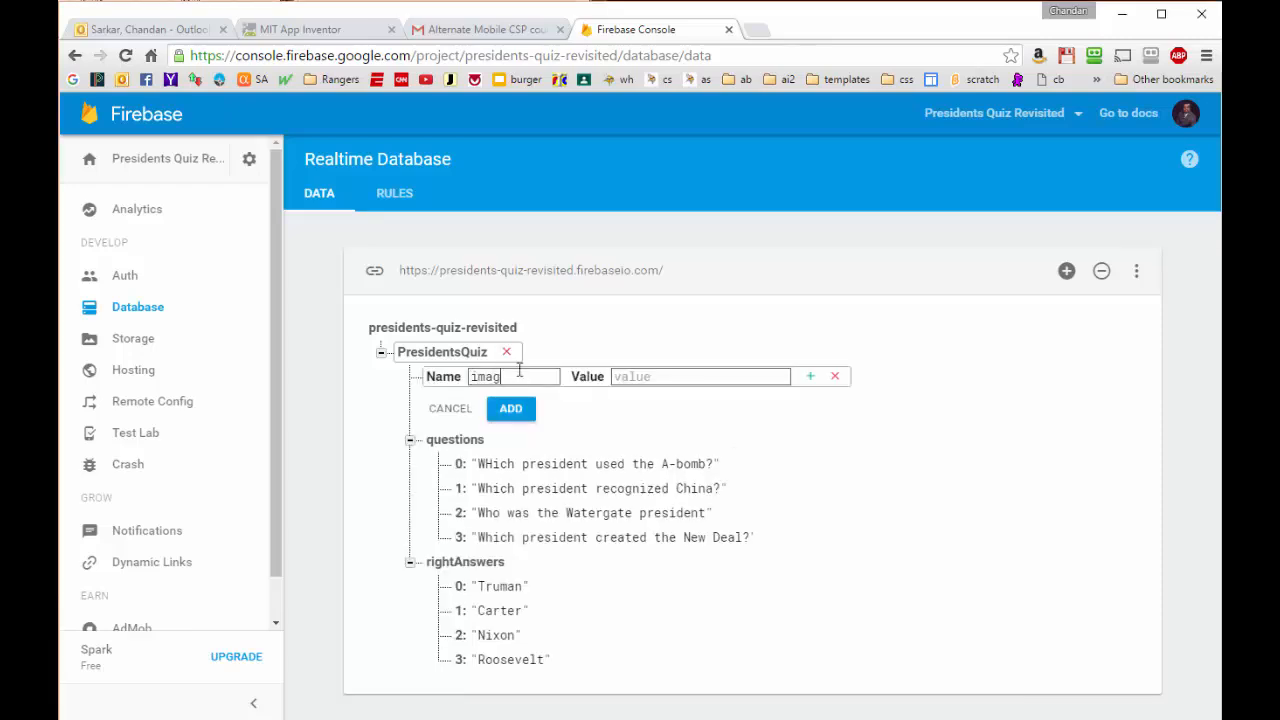
left_click(809, 376)
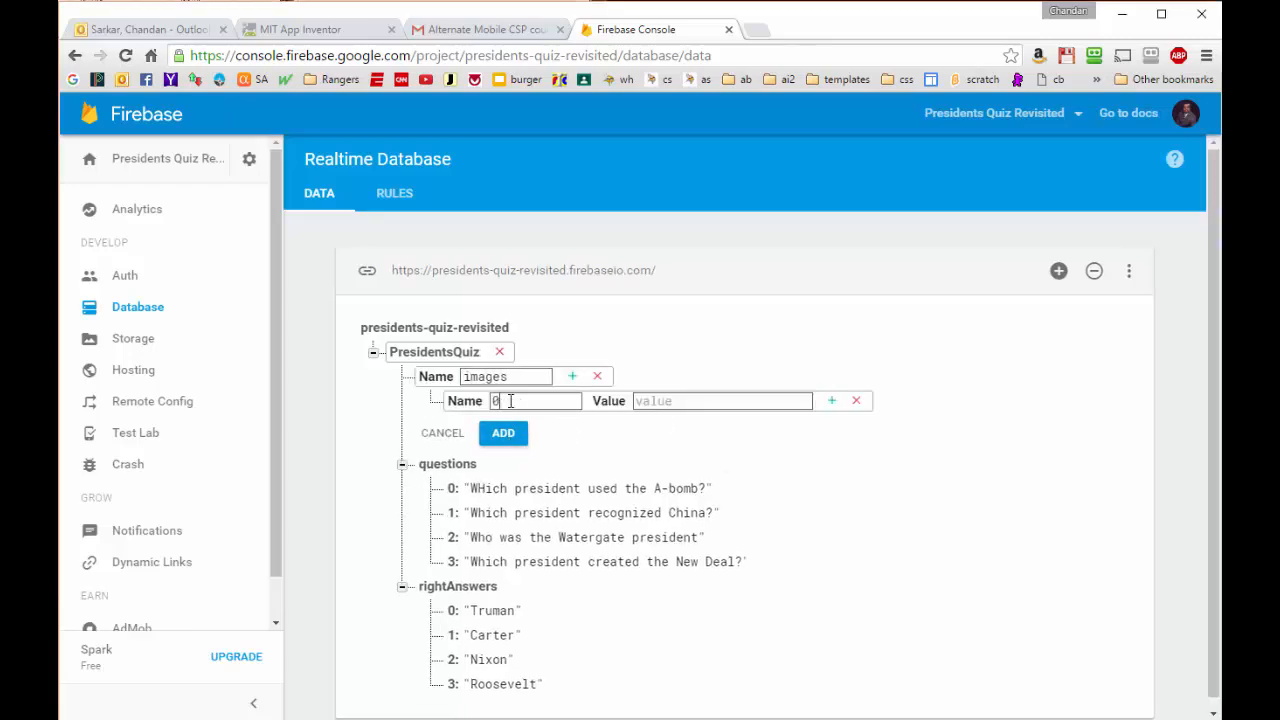
left_click(502, 433)
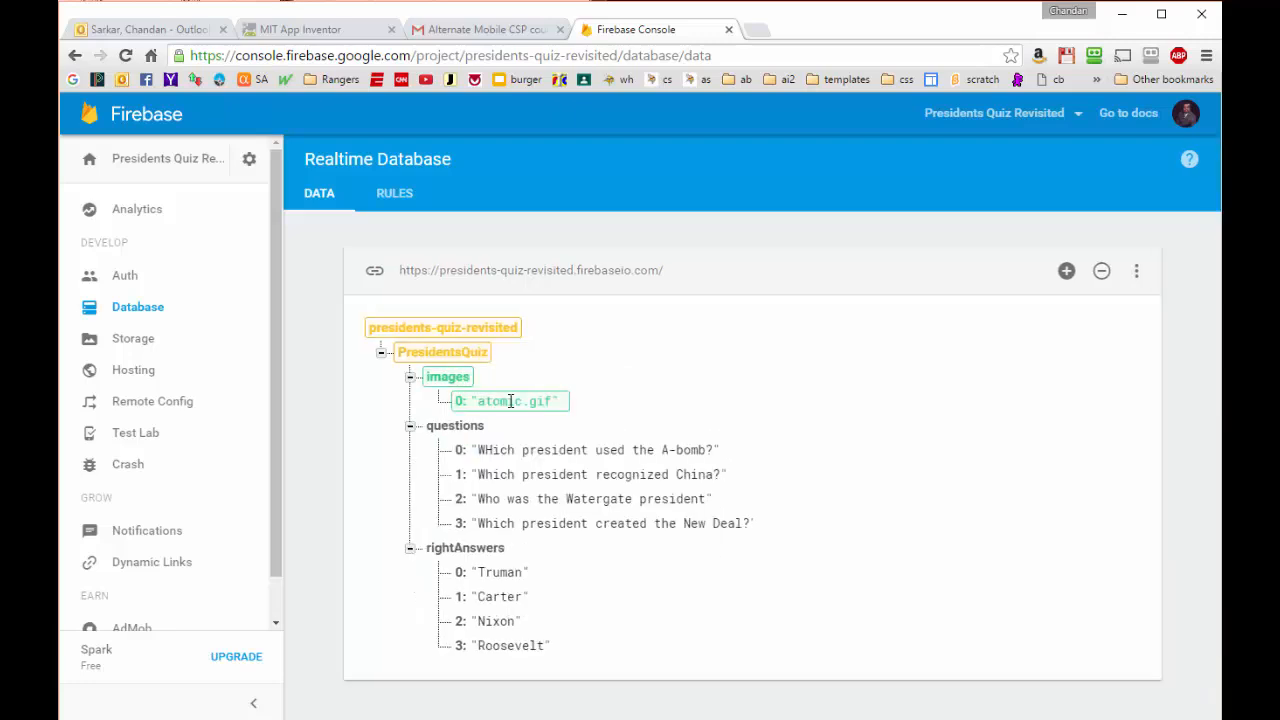